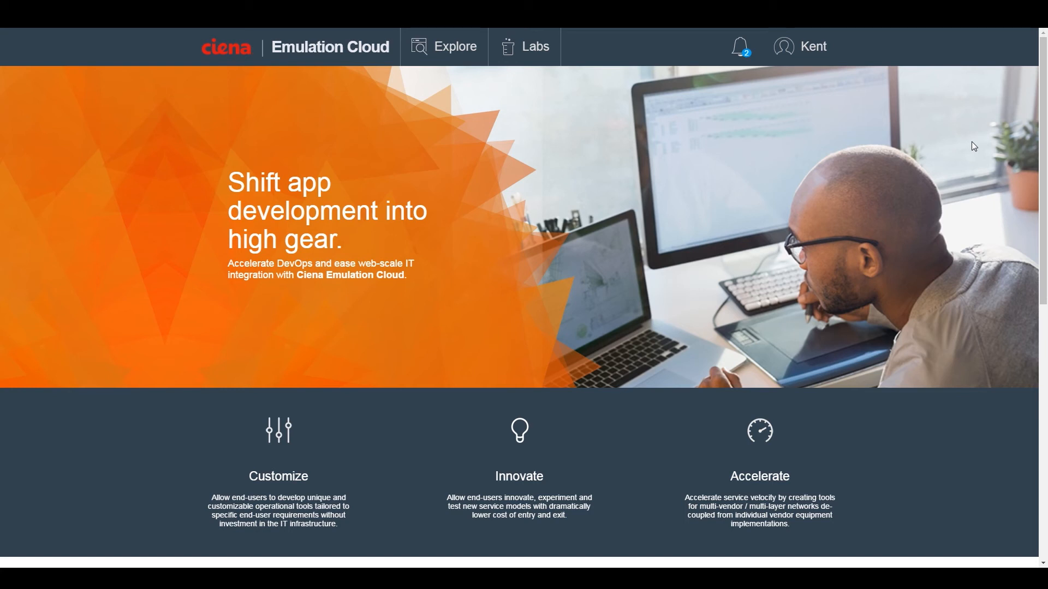
mouse_move(216, 215)
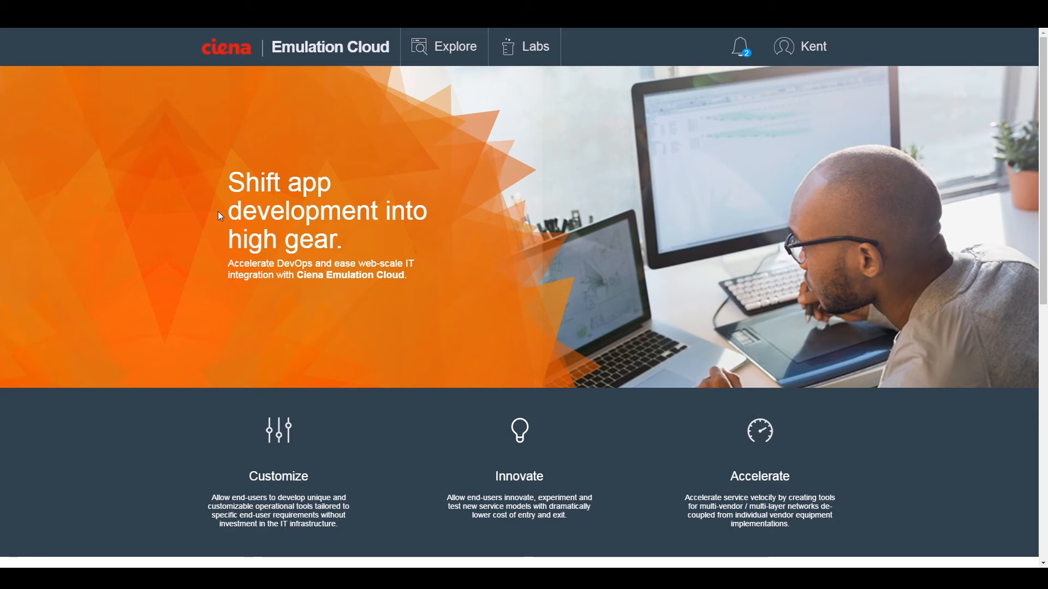
mouse_move(185, 242)
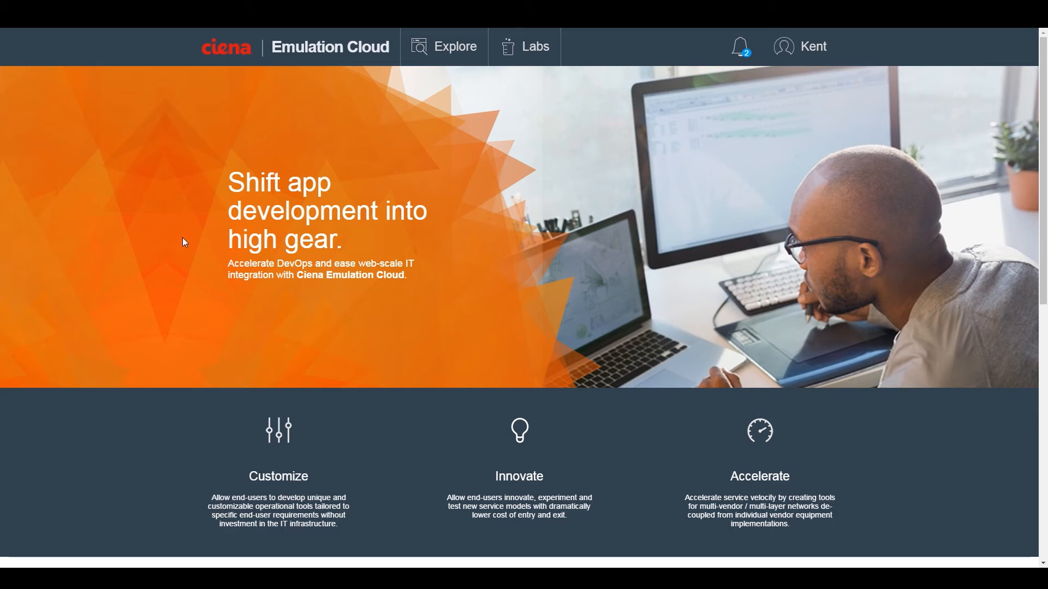
mouse_move(325, 478)
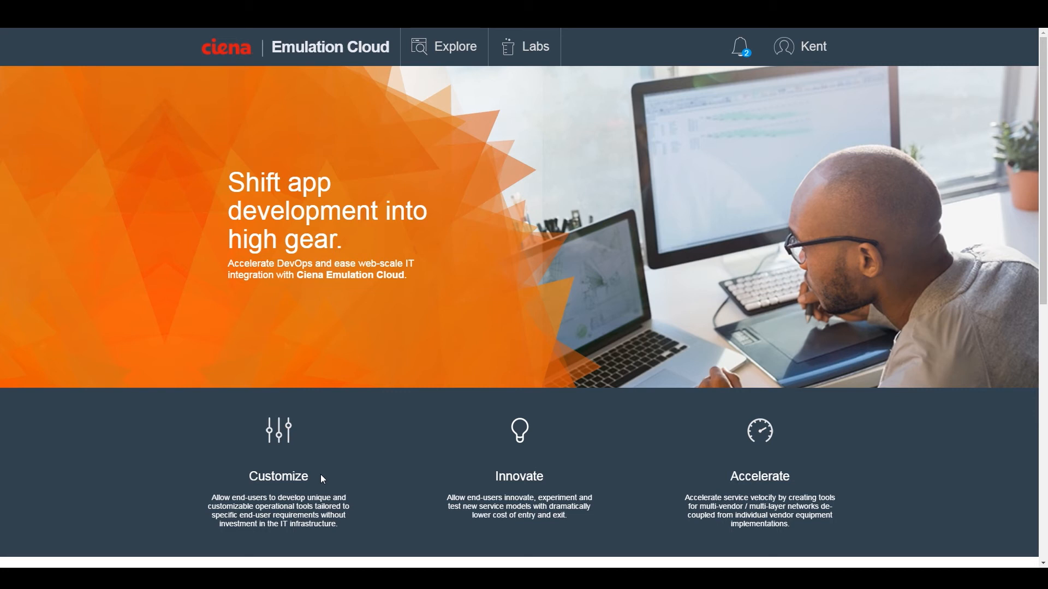
mouse_move(566, 475)
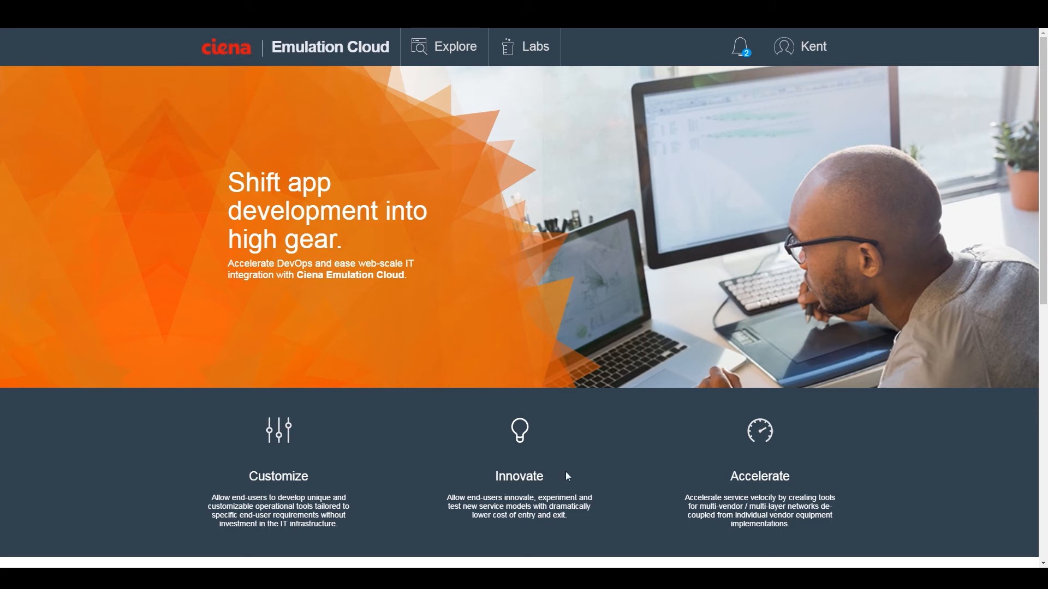
mouse_move(552, 479)
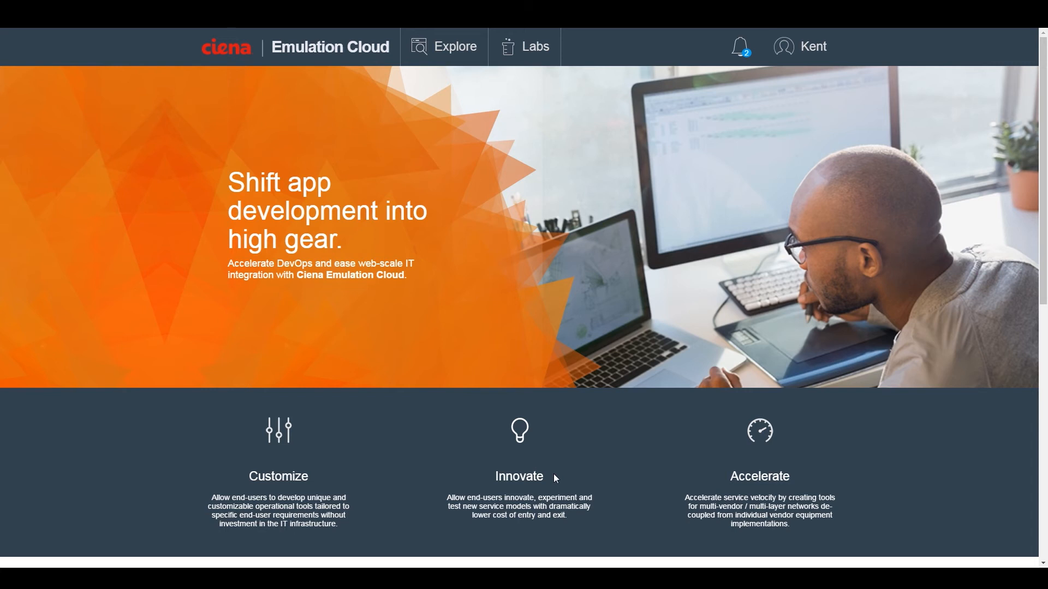
mouse_move(800, 472)
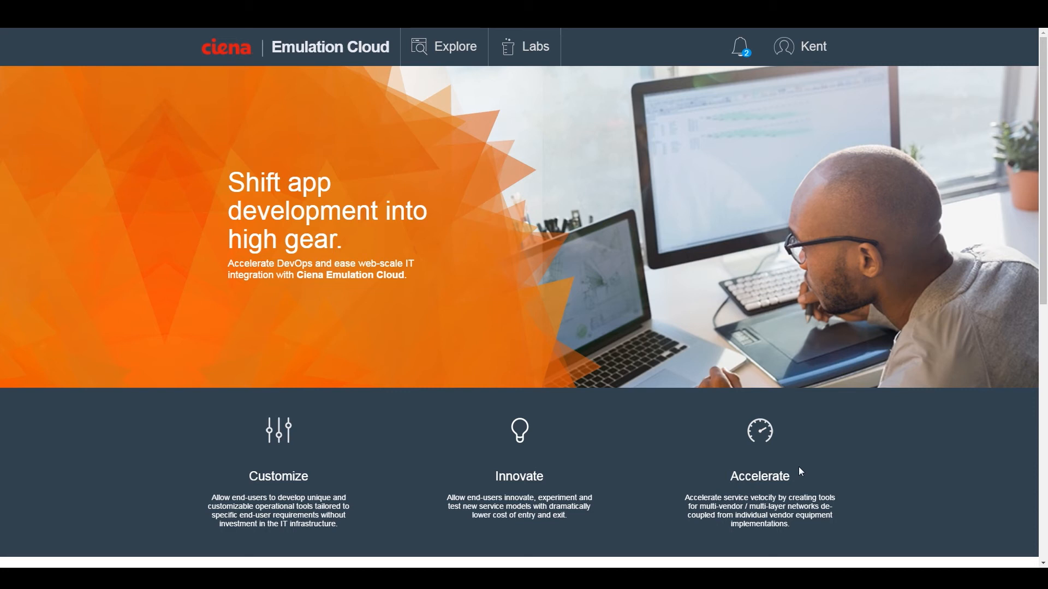
mouse_move(802, 475)
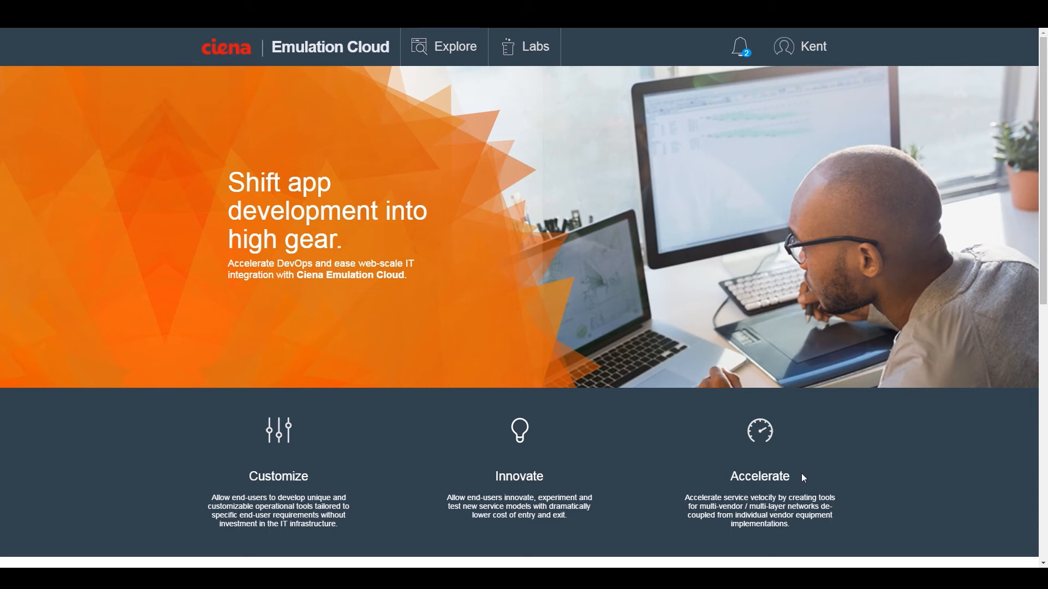
mouse_move(802, 478)
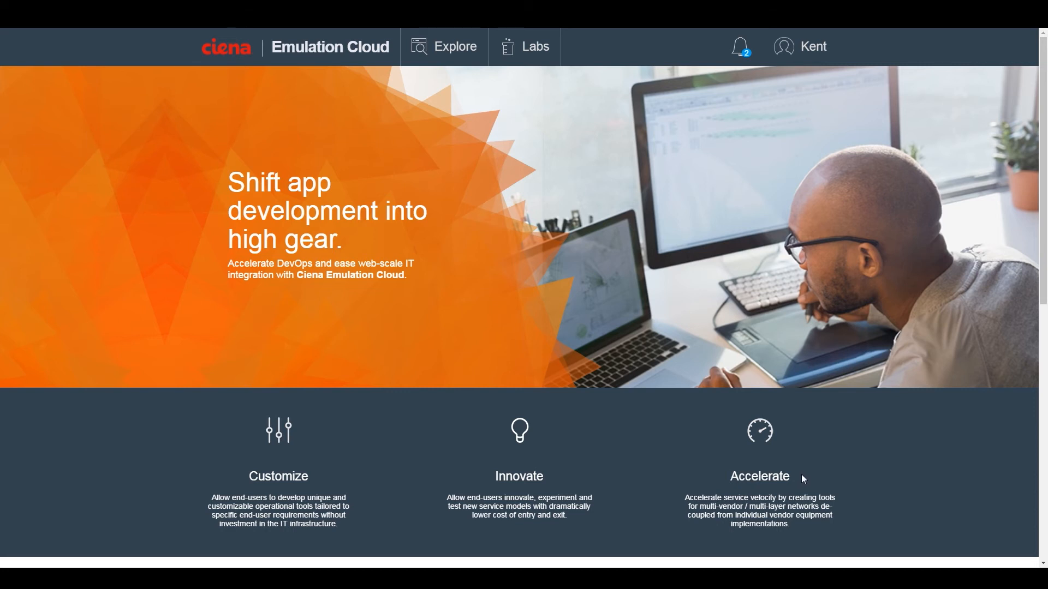
- Navigate via the Explore menu to the FAQ page listing General FAQ topics
left_click(455, 47)
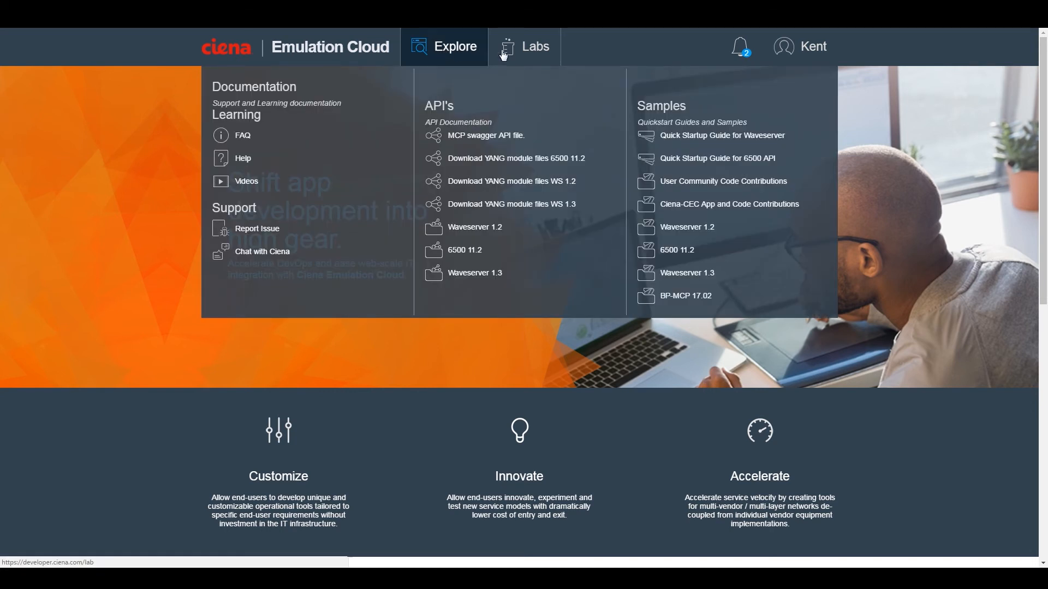
left_click(534, 47)
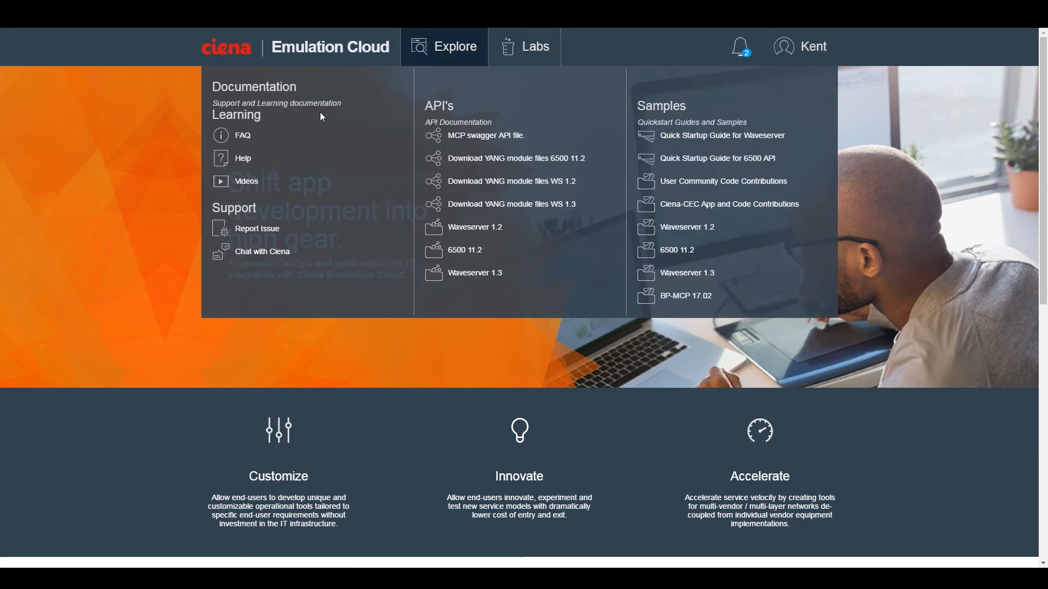
mouse_move(266, 120)
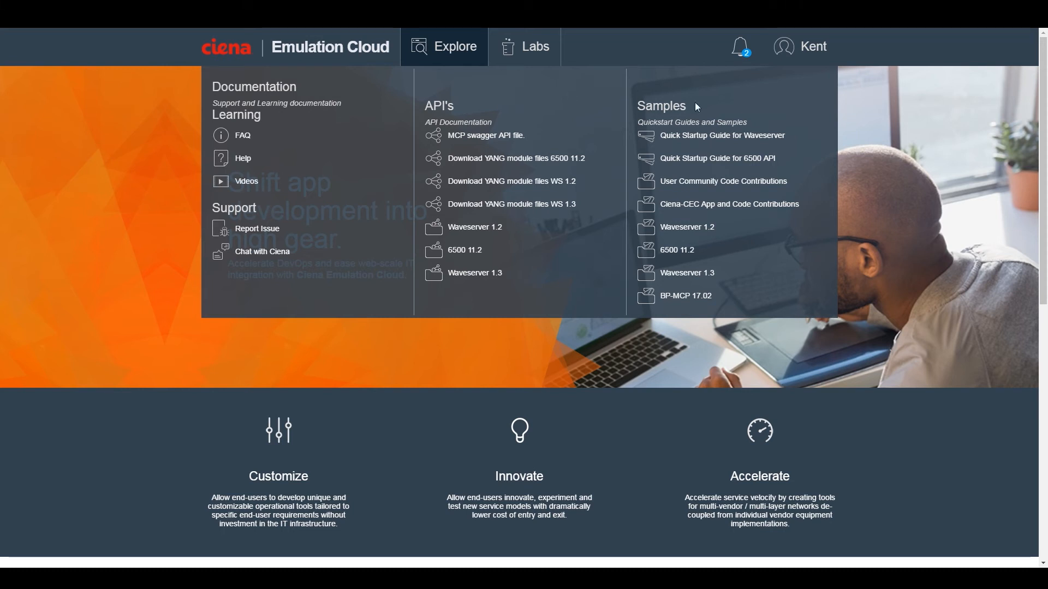
mouse_move(260, 146)
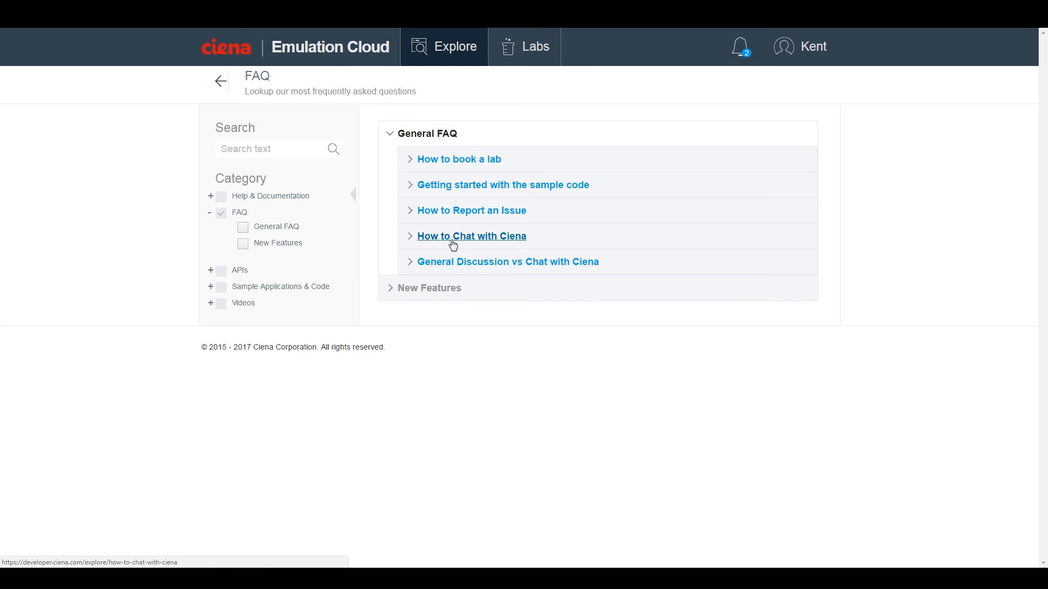
- View the SIM Action feature FAQ article, then go to Help & Documentation's Lab Details listings
left_click(429, 289)
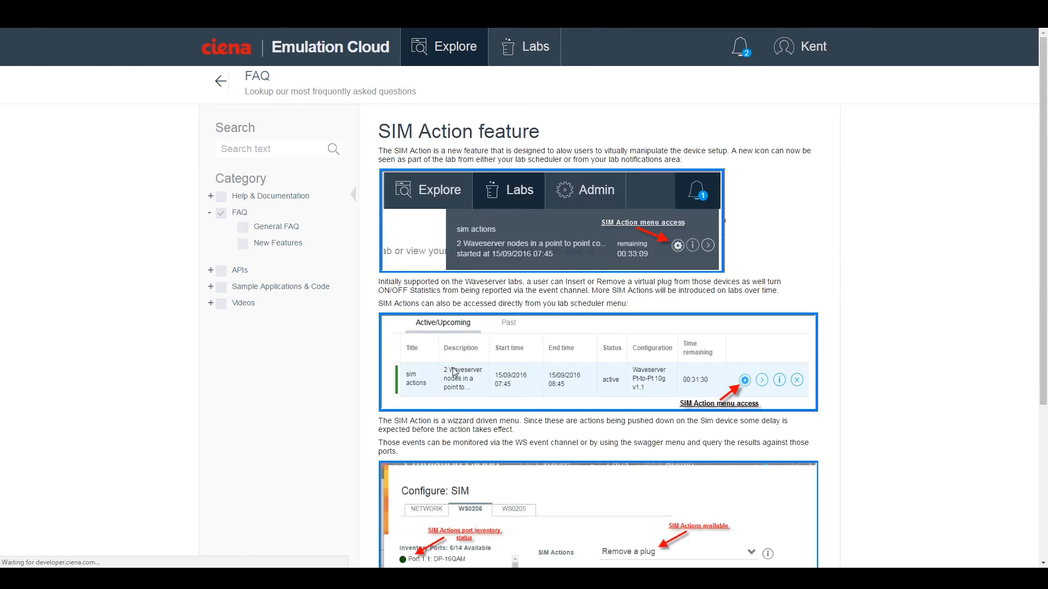
mouse_move(627, 564)
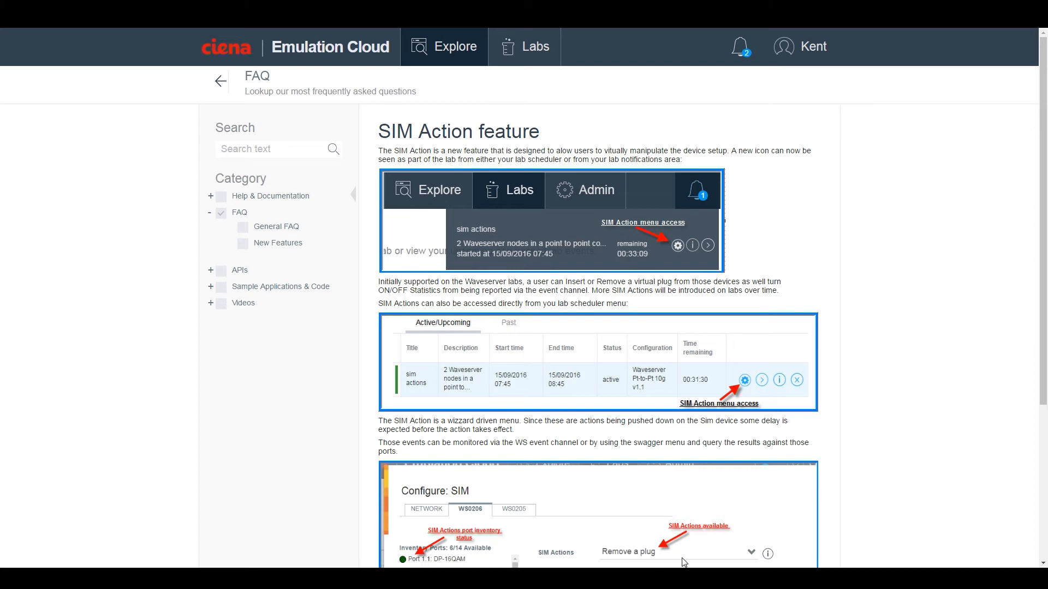
left_click(444, 47)
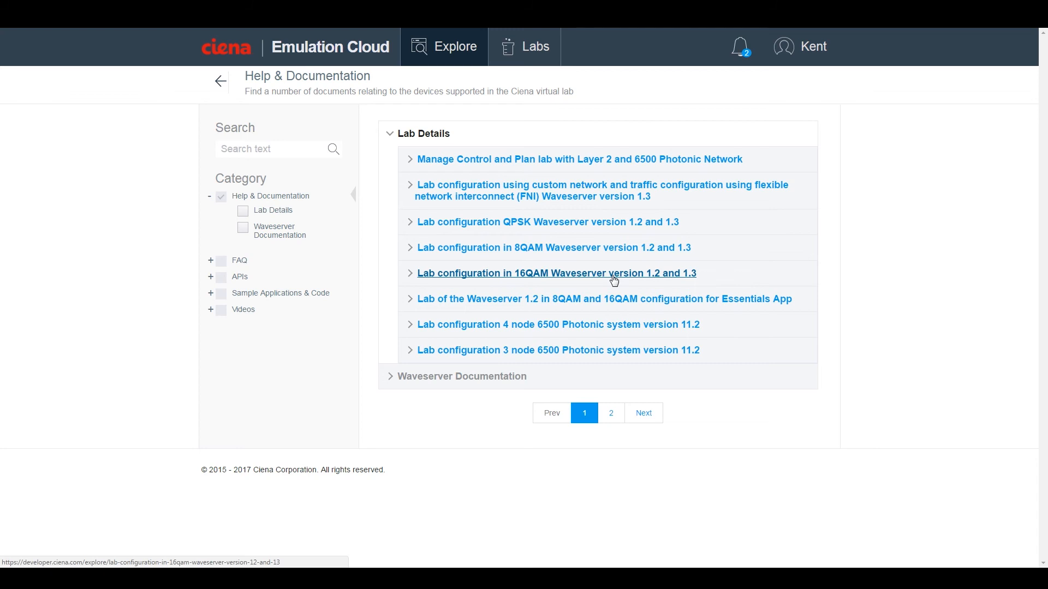
- View the 16QAM Waveserver lab guide, then reach the '30,000 foot view' video in the CEC video category
left_click(556, 273)
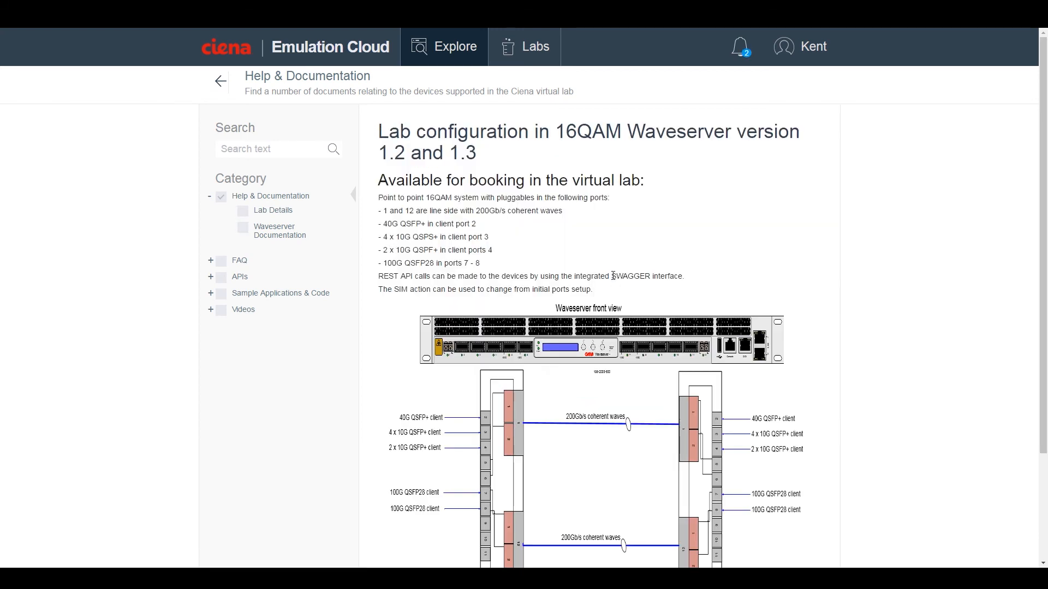
mouse_move(562, 436)
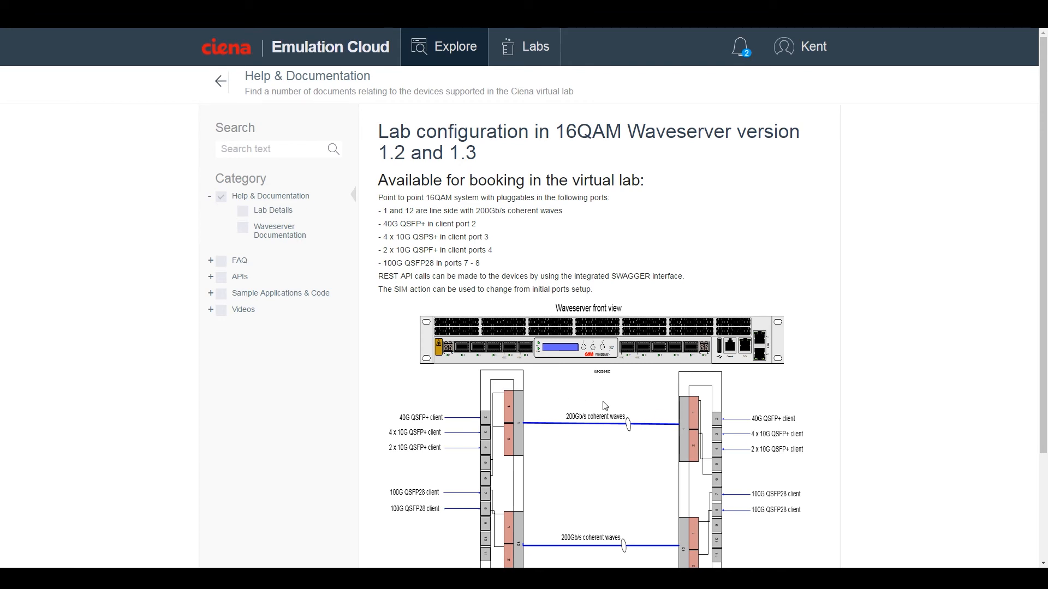
mouse_move(571, 272)
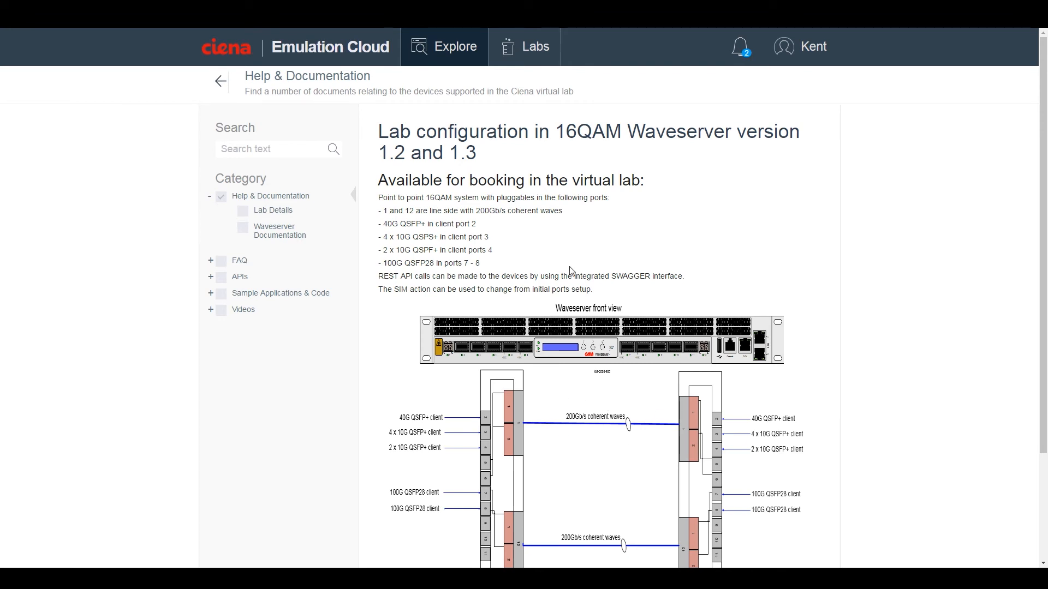
left_click(444, 46)
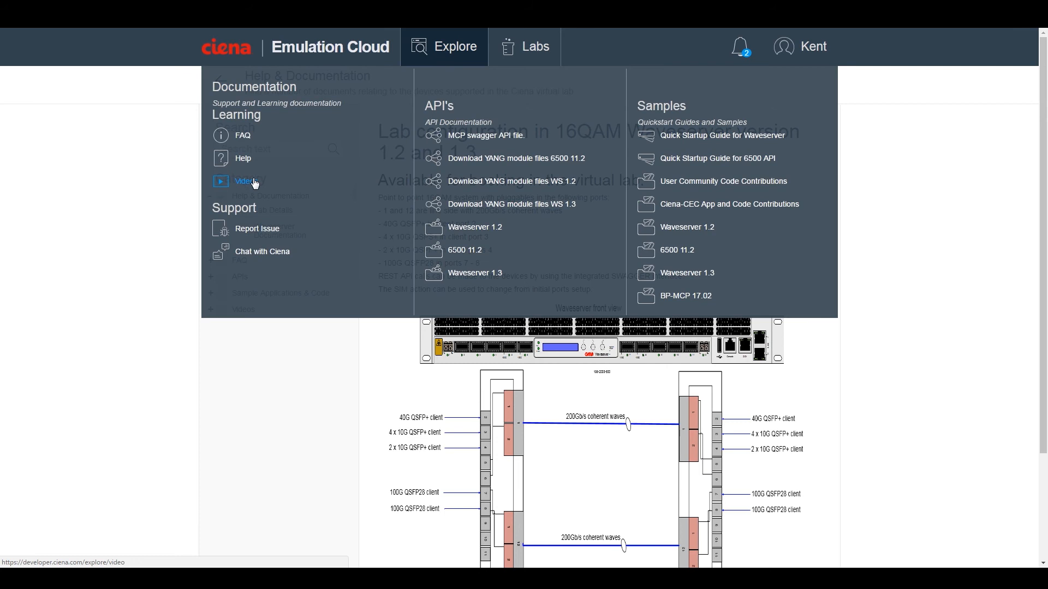
left_click(245, 181)
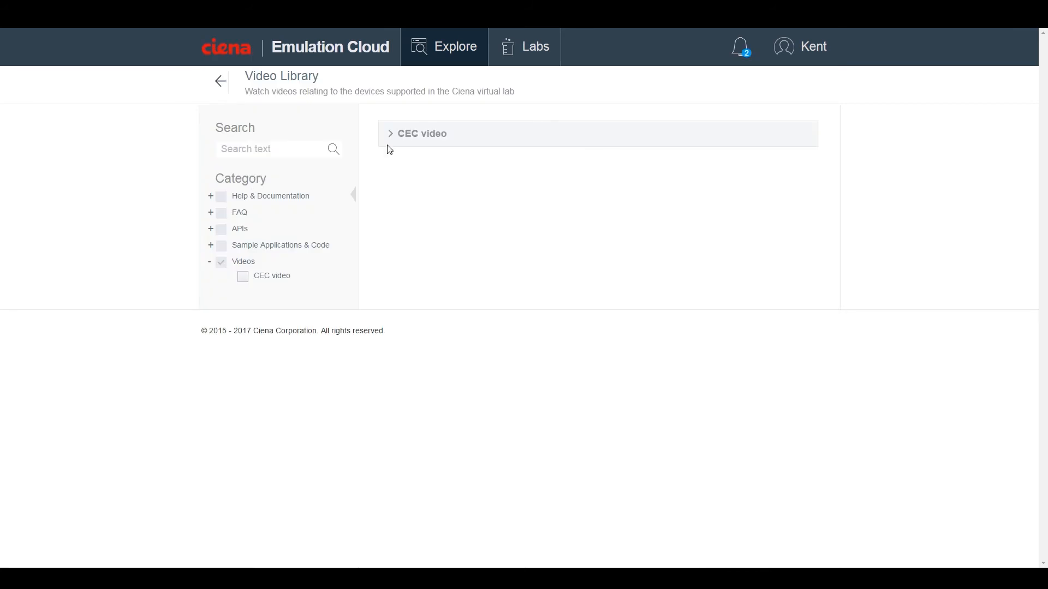
left_click(418, 133)
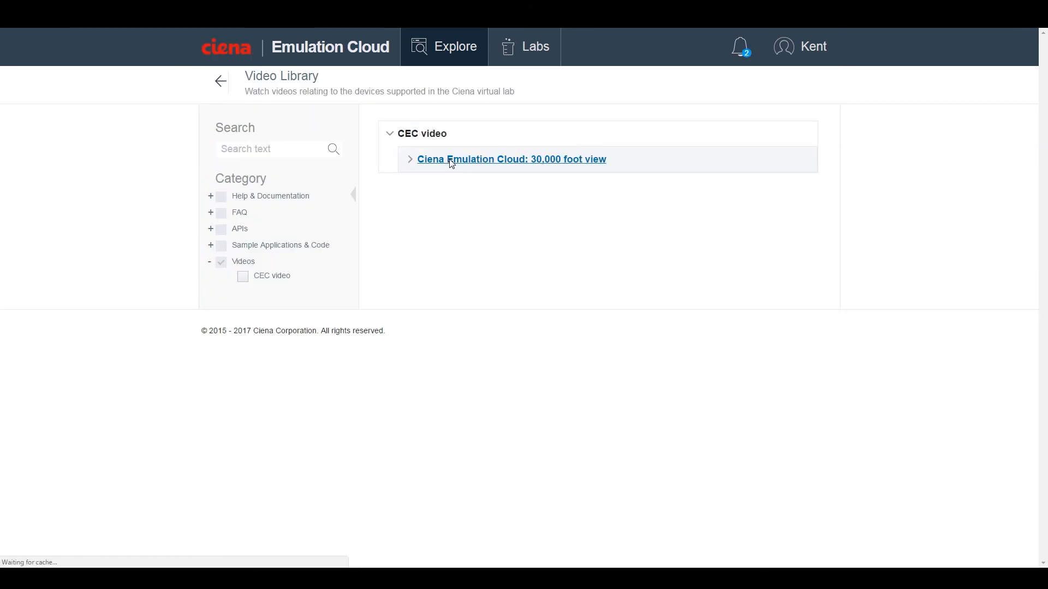
left_click(511, 159)
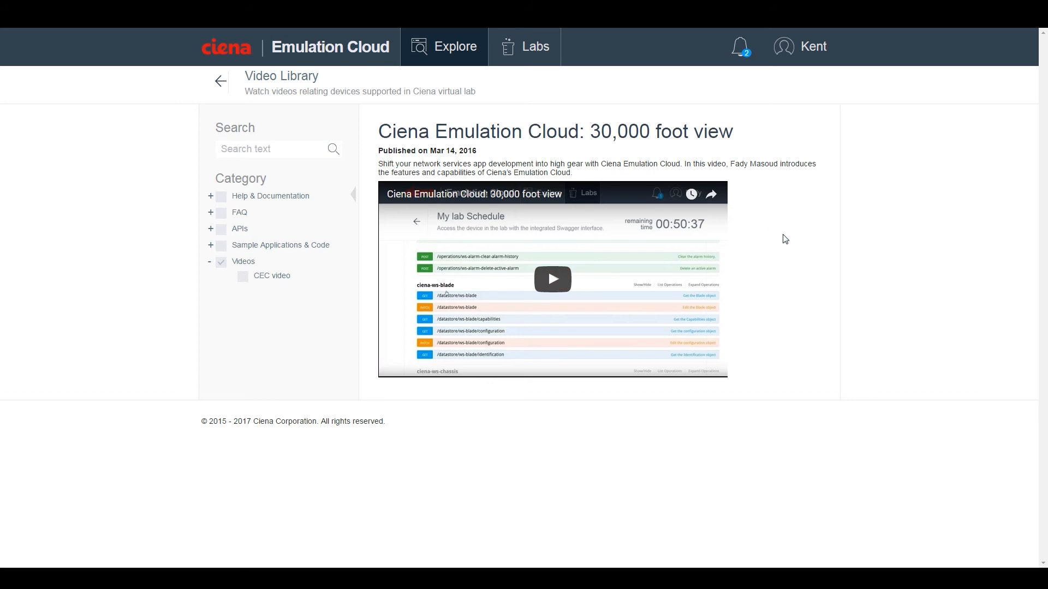
mouse_move(795, 195)
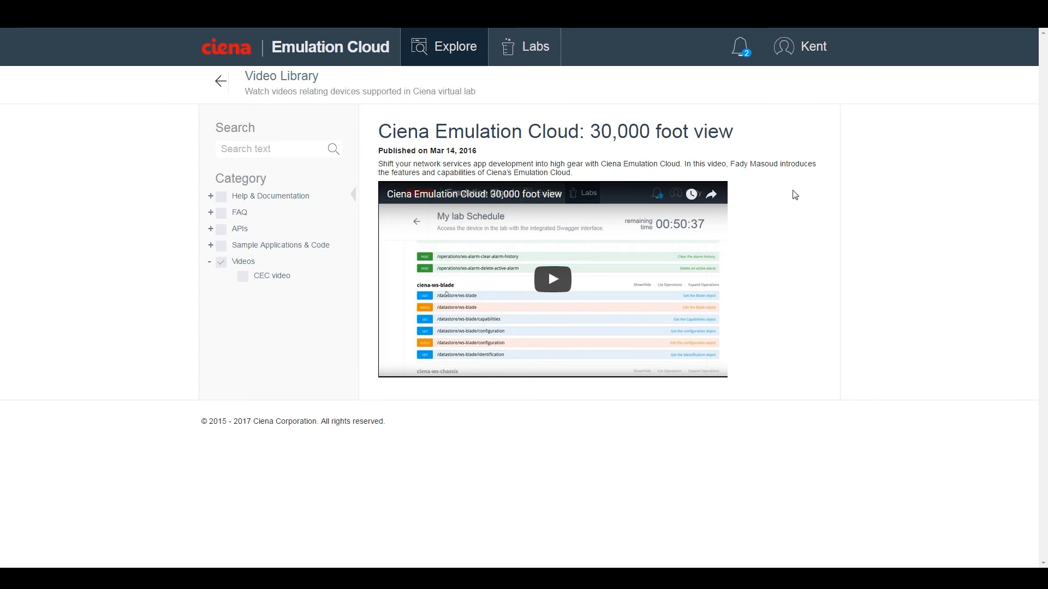
left_click(454, 45)
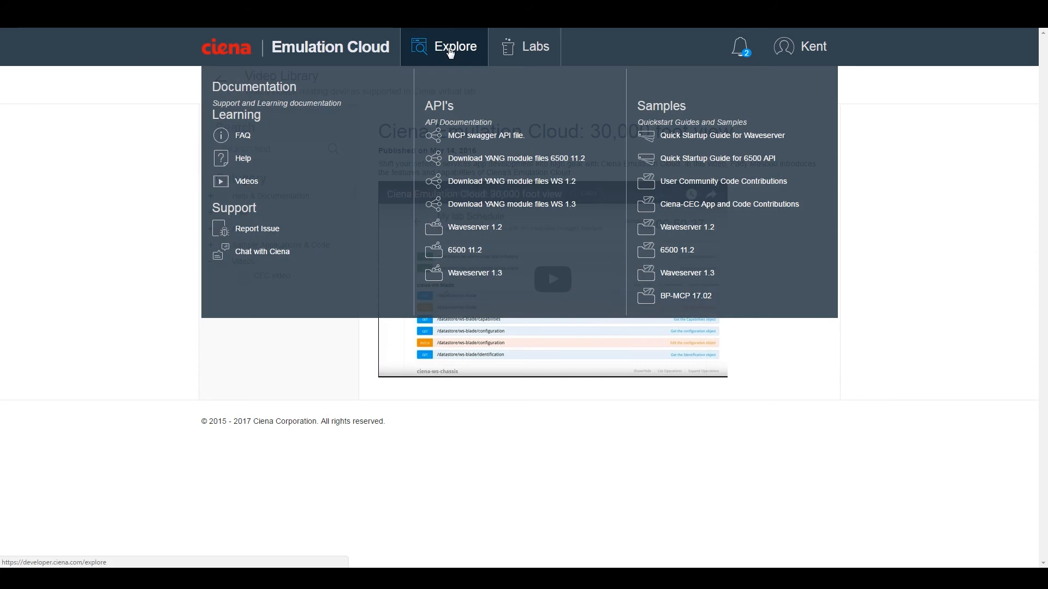
mouse_move(257, 228)
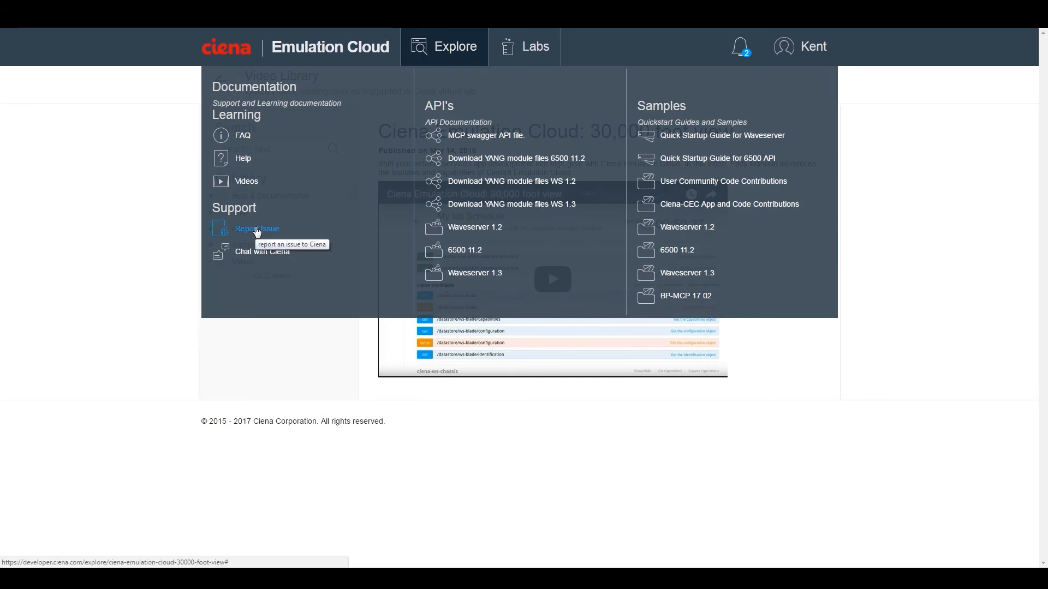
mouse_move(261, 252)
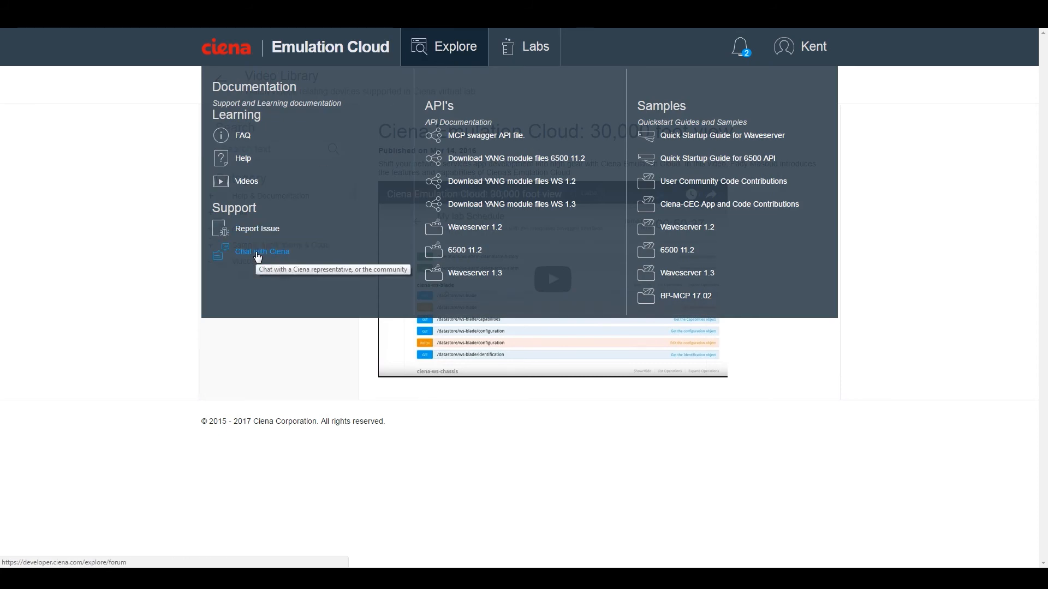
left_click(257, 228)
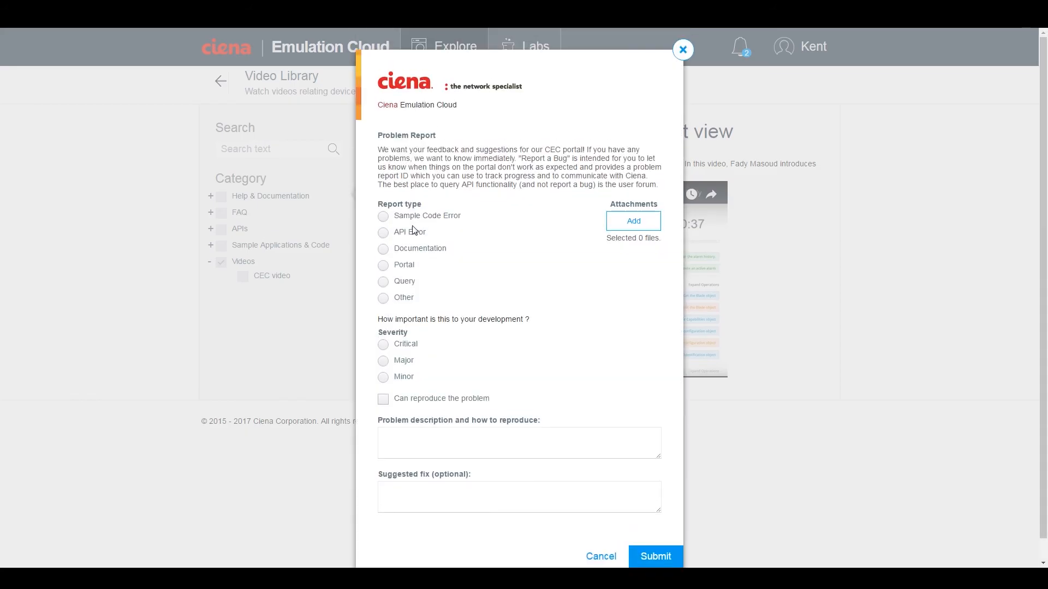
left_click(383, 282)
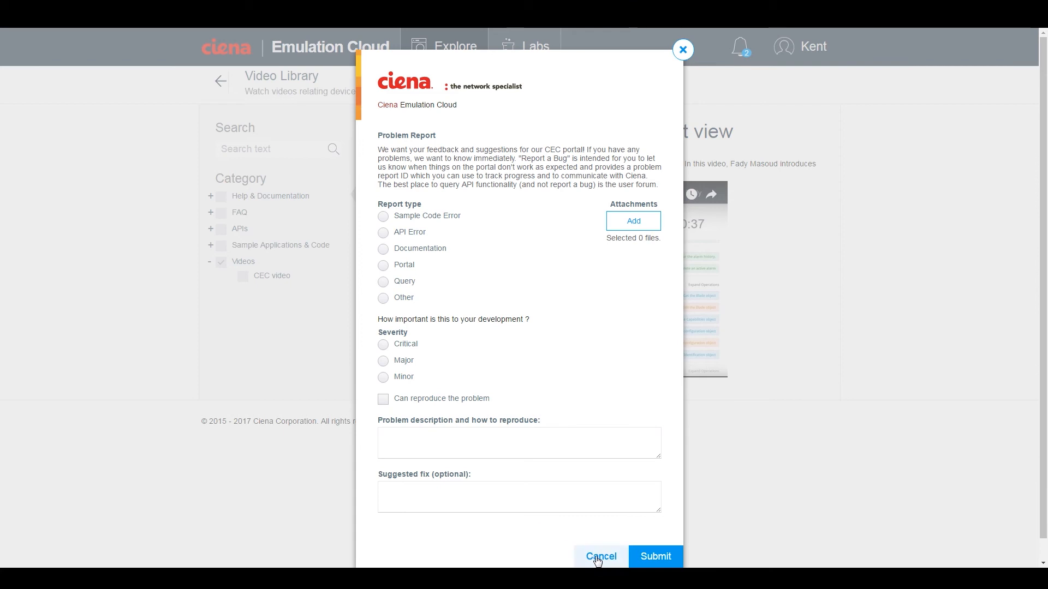
left_click(599, 557)
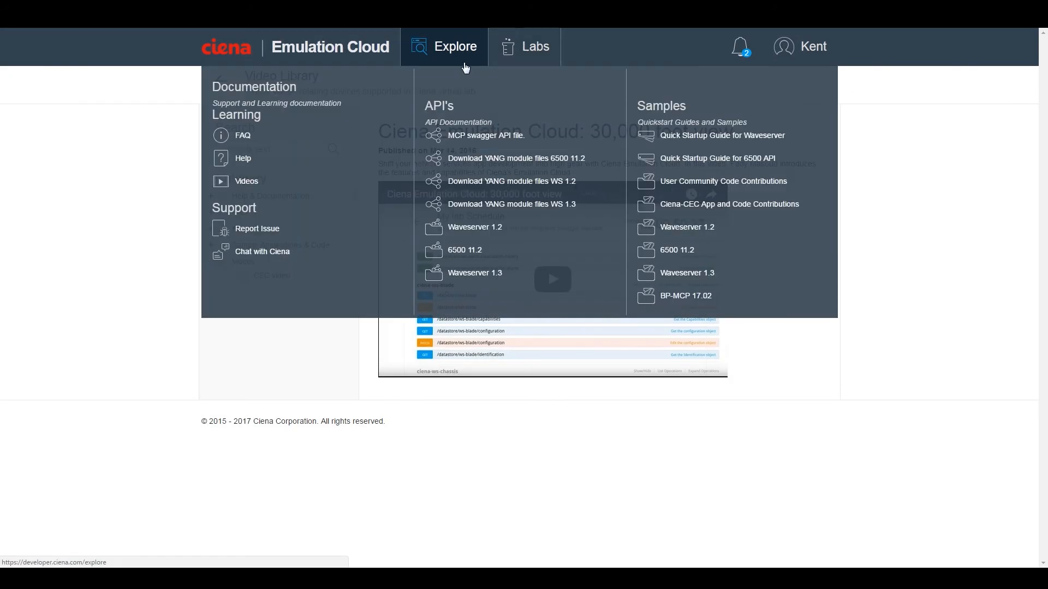
- Browse the General Discussion forum, then begin a New Topic in the Chat with Ciena category
left_click(262, 251)
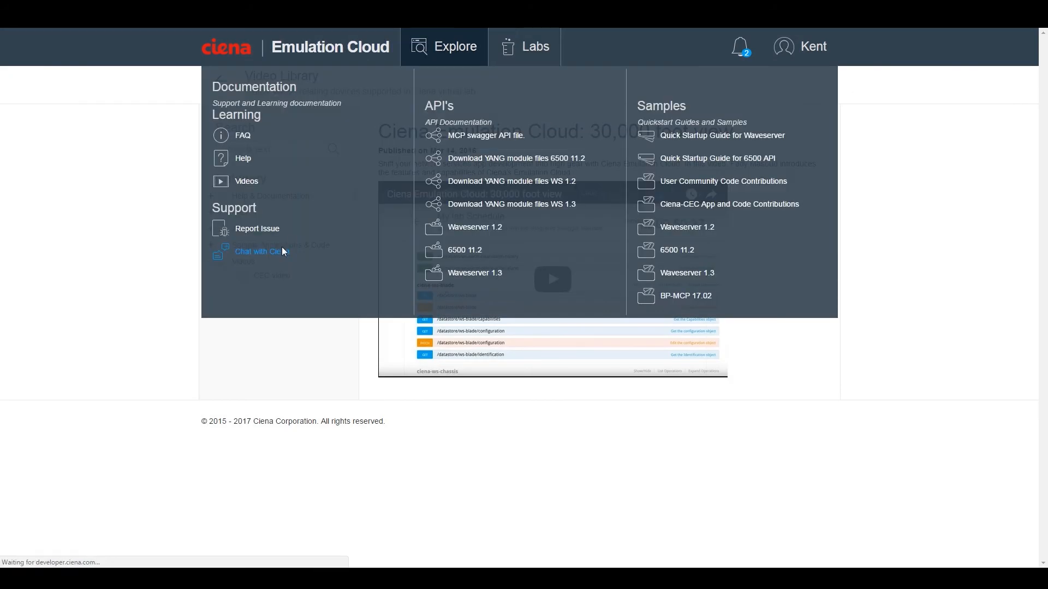
left_click(260, 253)
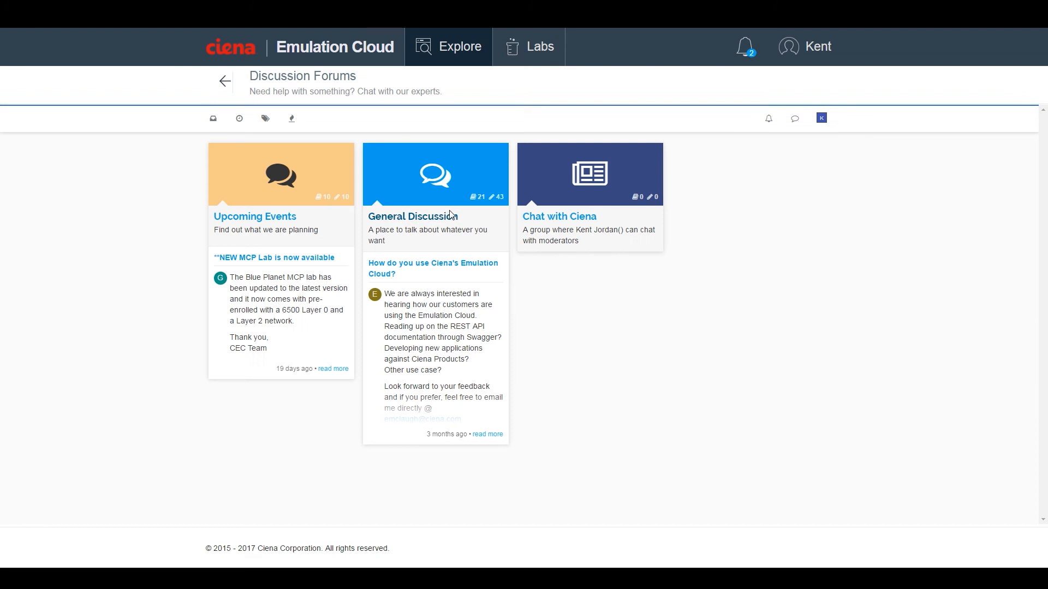
left_click(413, 216)
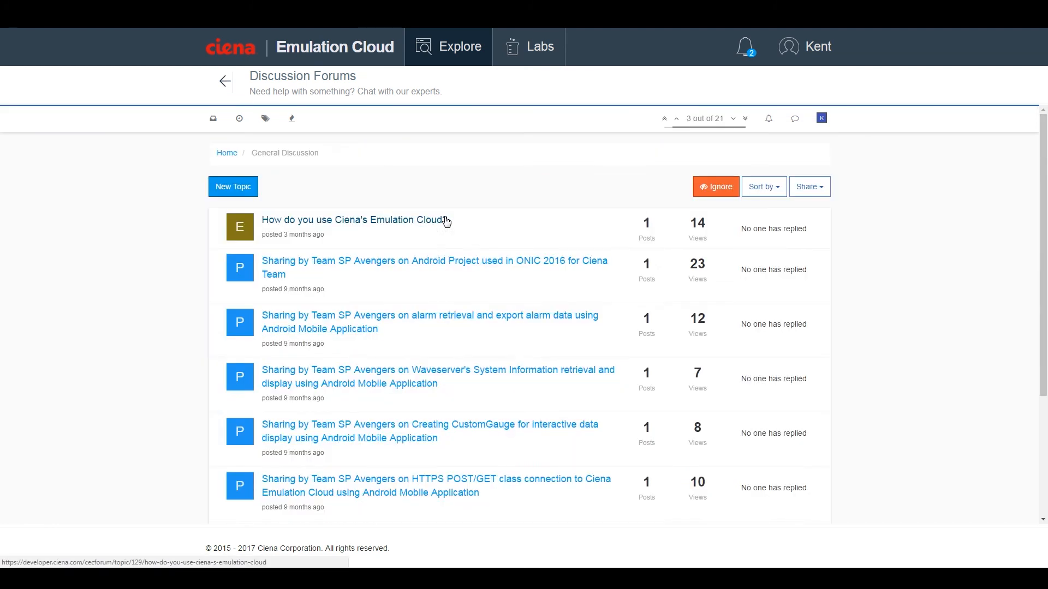
scroll("down", 3)
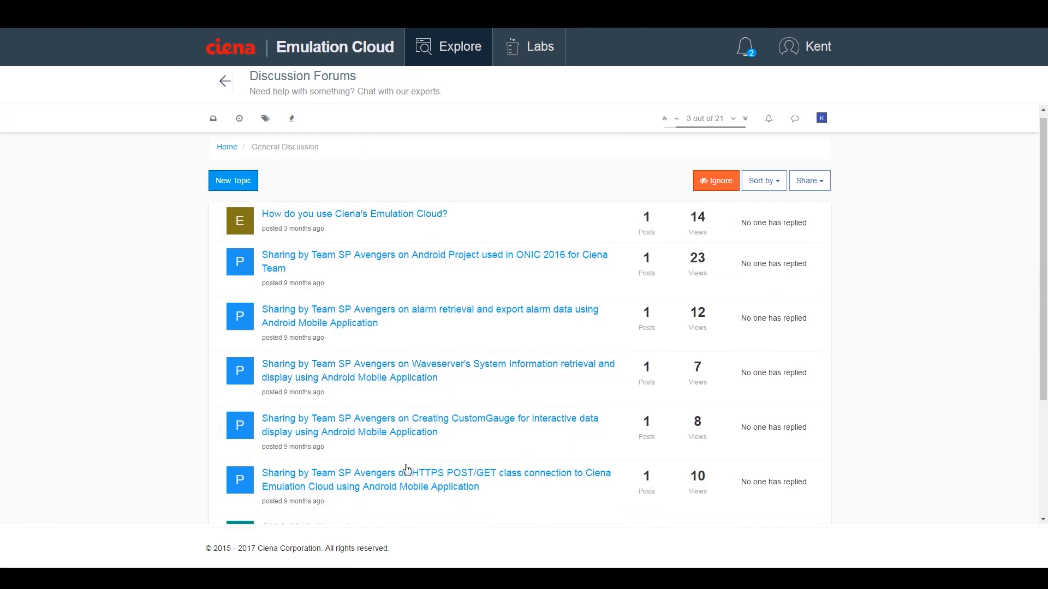
left_click(449, 47)
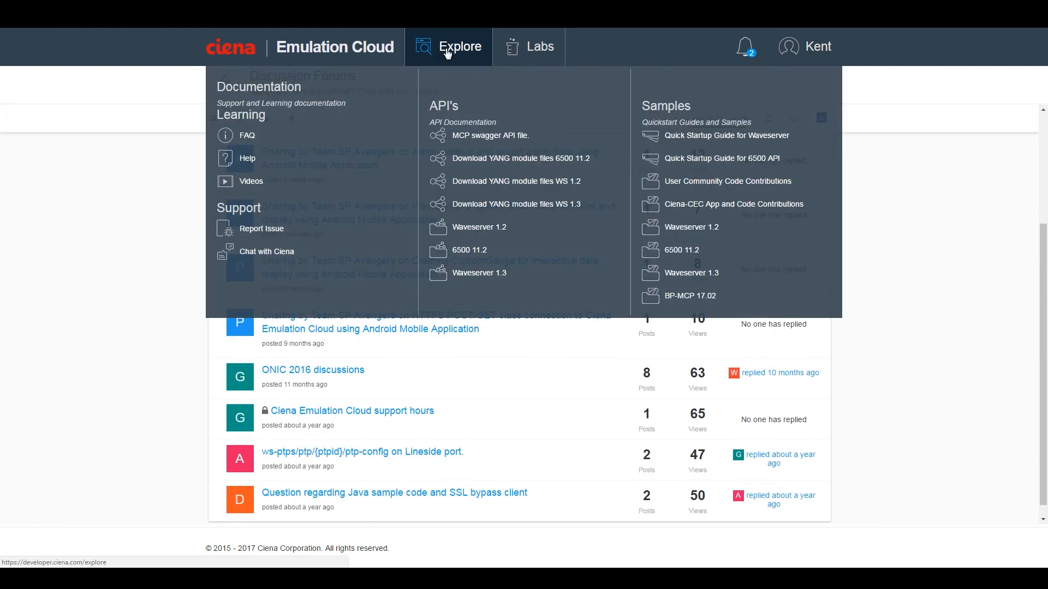
mouse_move(267, 251)
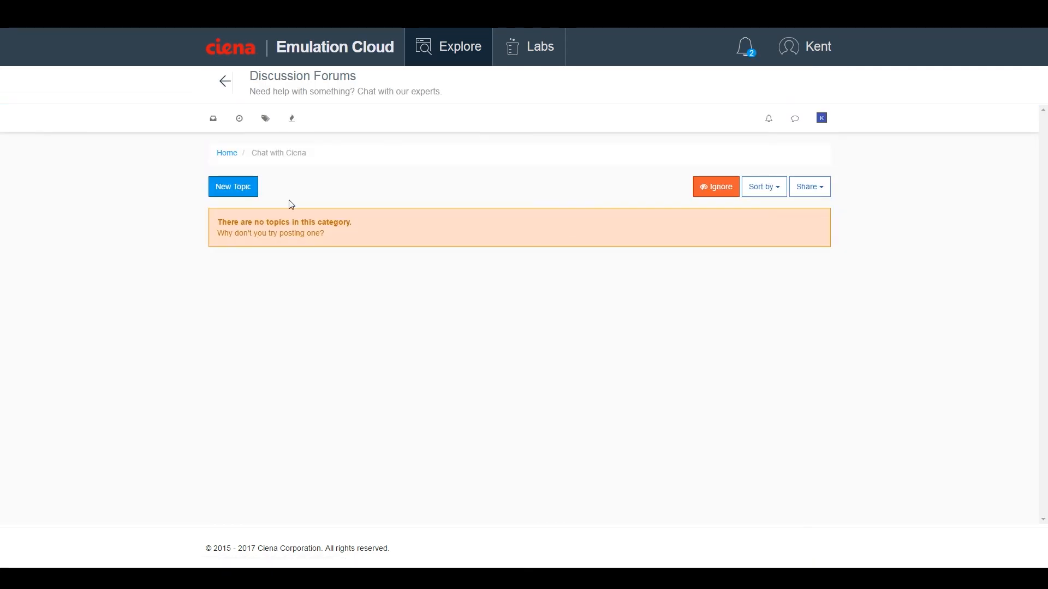
left_click(233, 187)
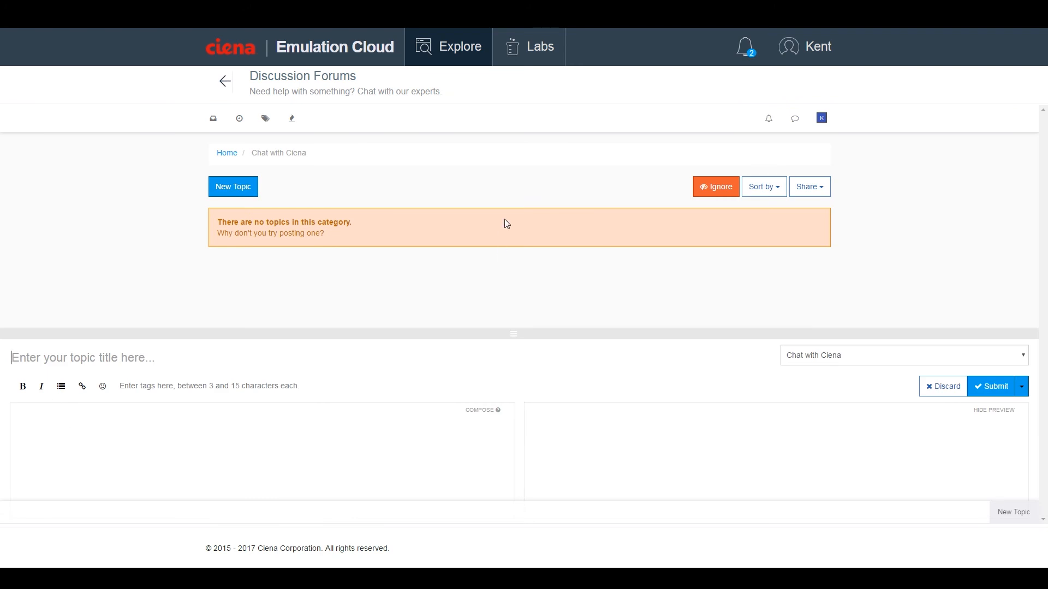
- Reach the Download YANG module files WS 1.3 page under Explore > API's, leaving Explore reopened
left_click(460, 47)
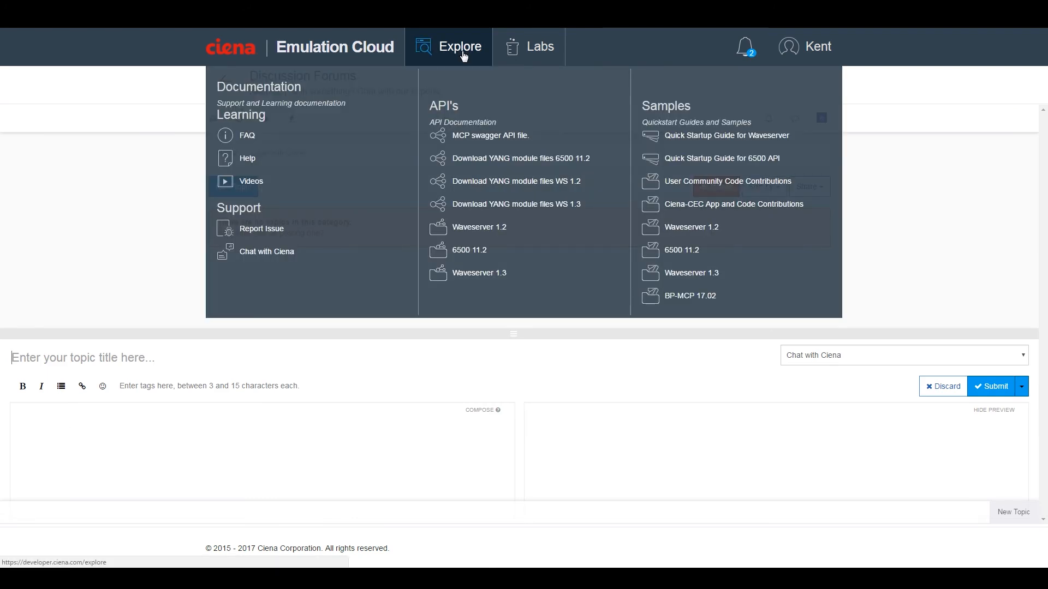
mouse_move(520, 157)
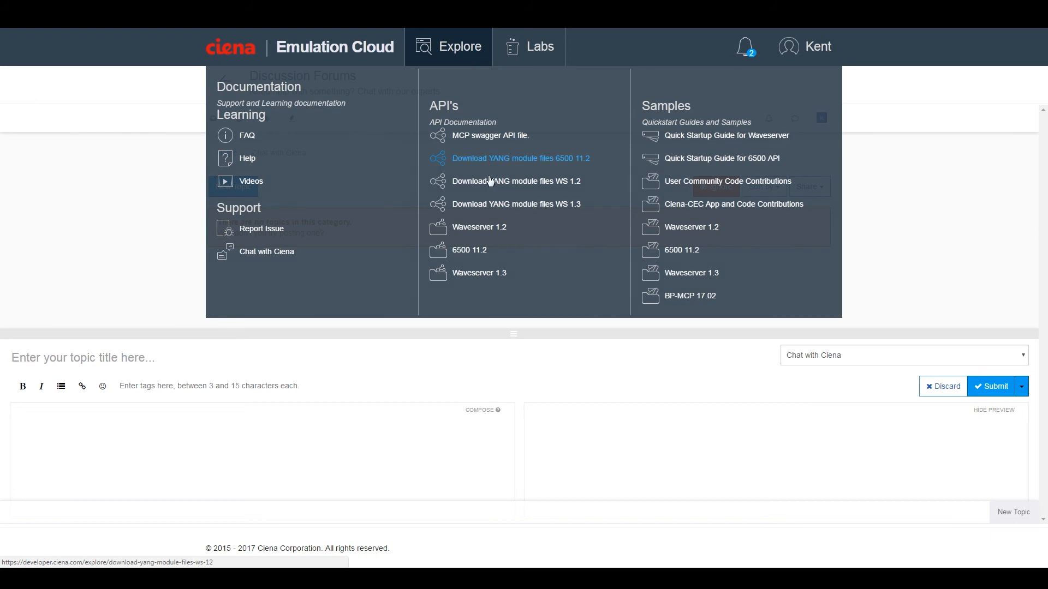
mouse_move(493, 209)
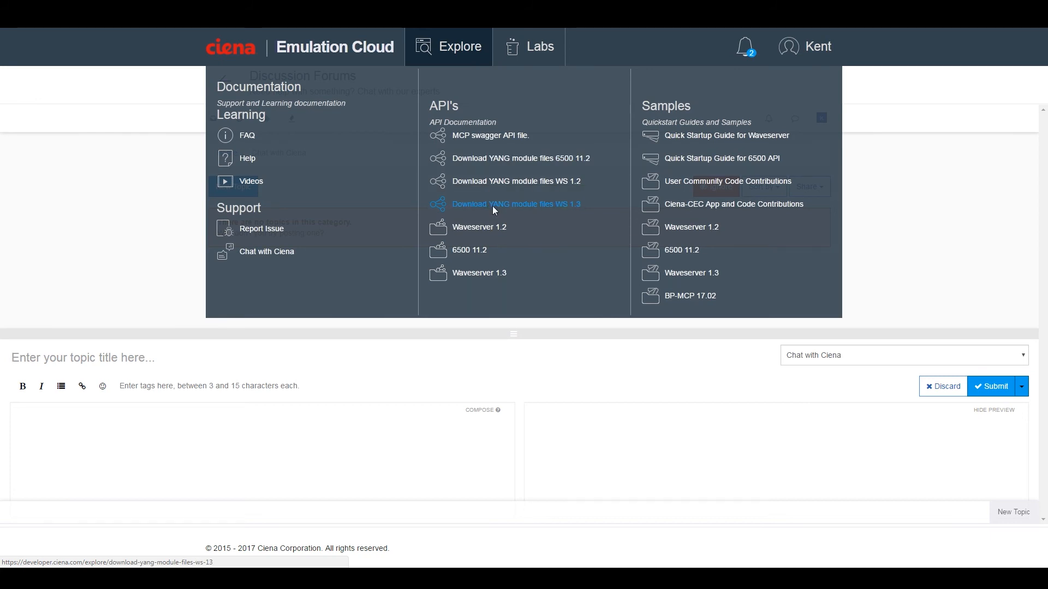
left_click(515, 204)
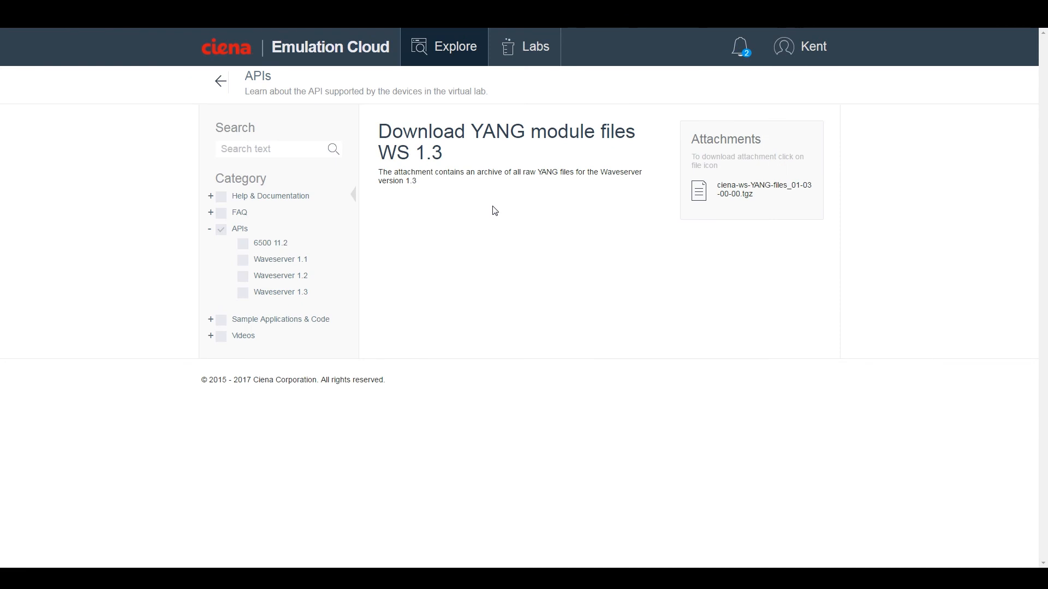
left_click(445, 46)
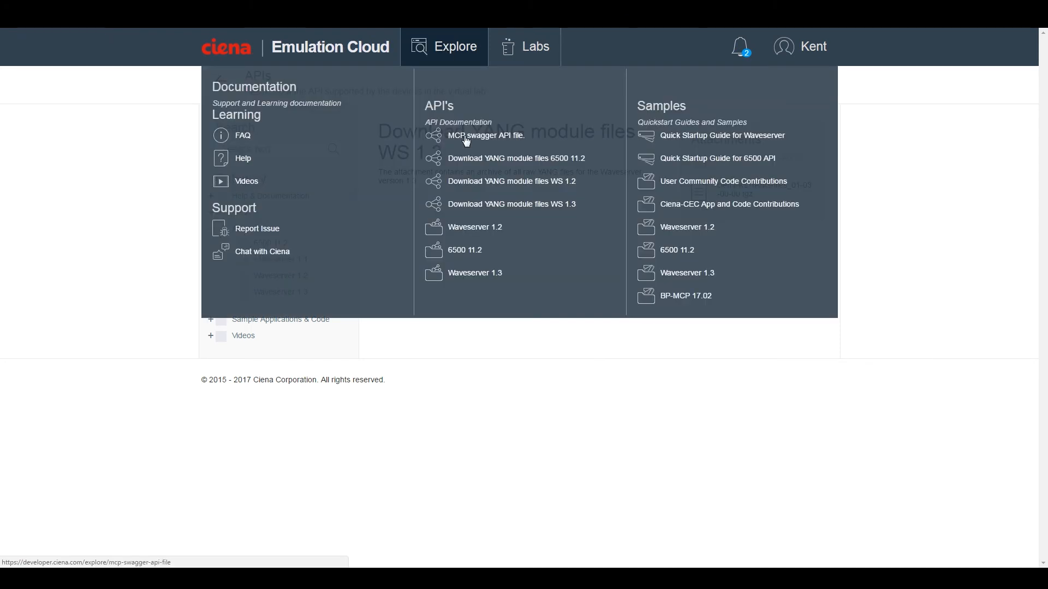
mouse_move(465, 249)
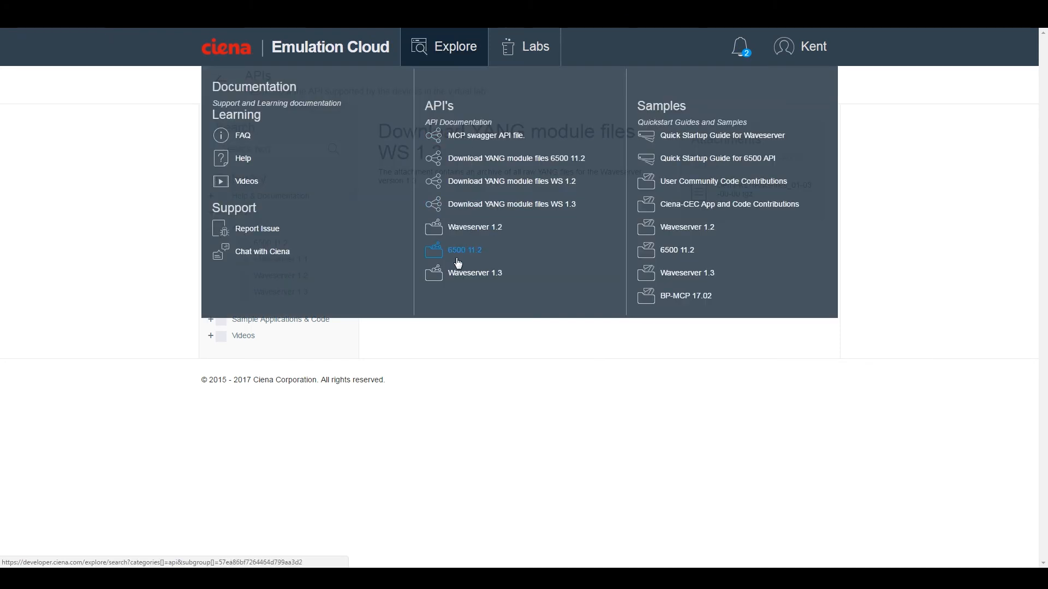
- From the Waveserver 1.3 API results, view the API Guide Release 1.3 down to its ws-alarm GET endpoint
left_click(475, 273)
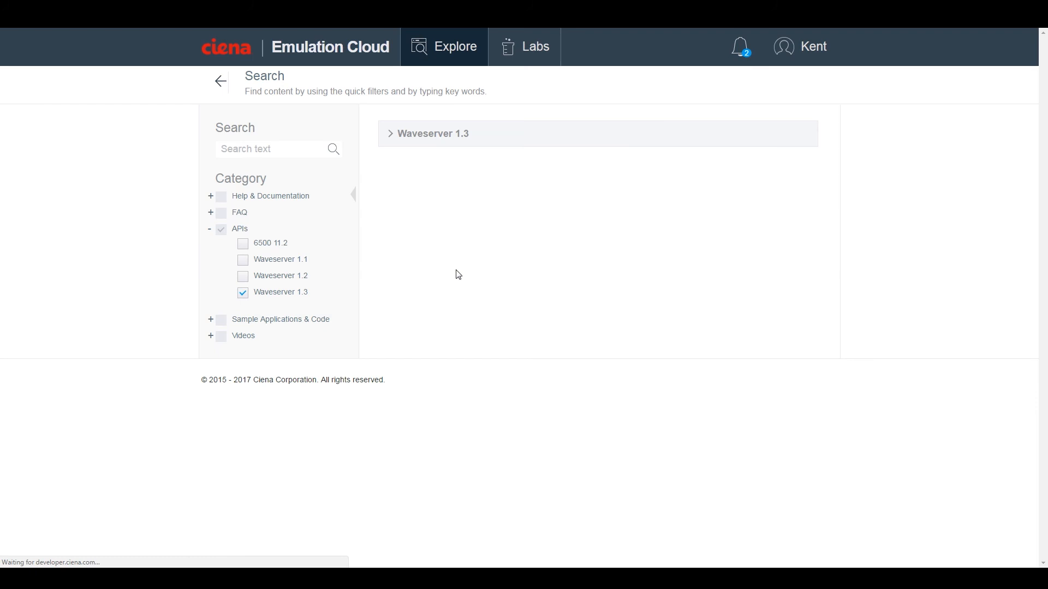
left_click(431, 134)
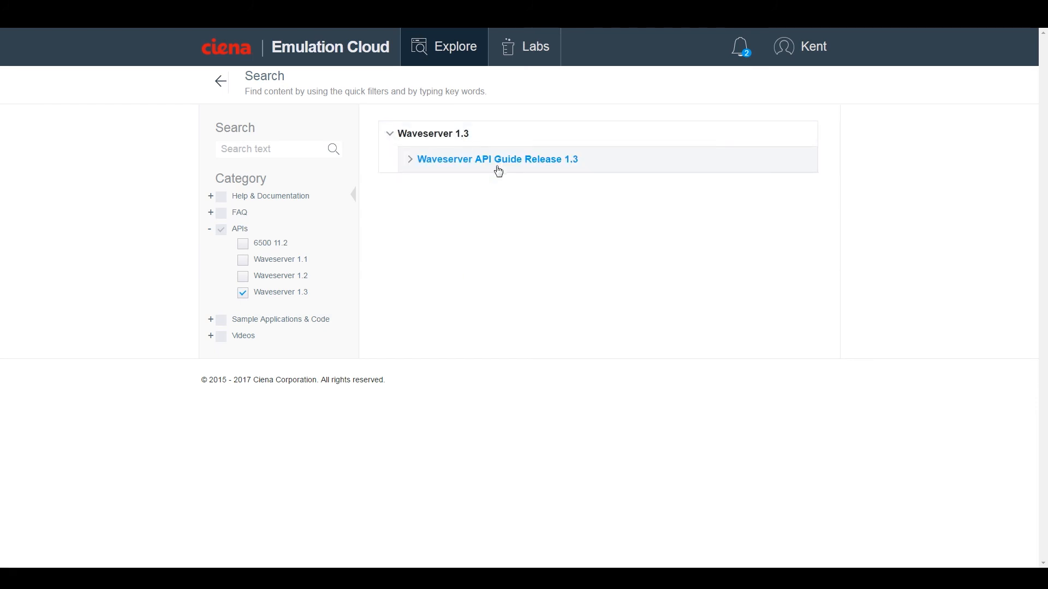
left_click(498, 160)
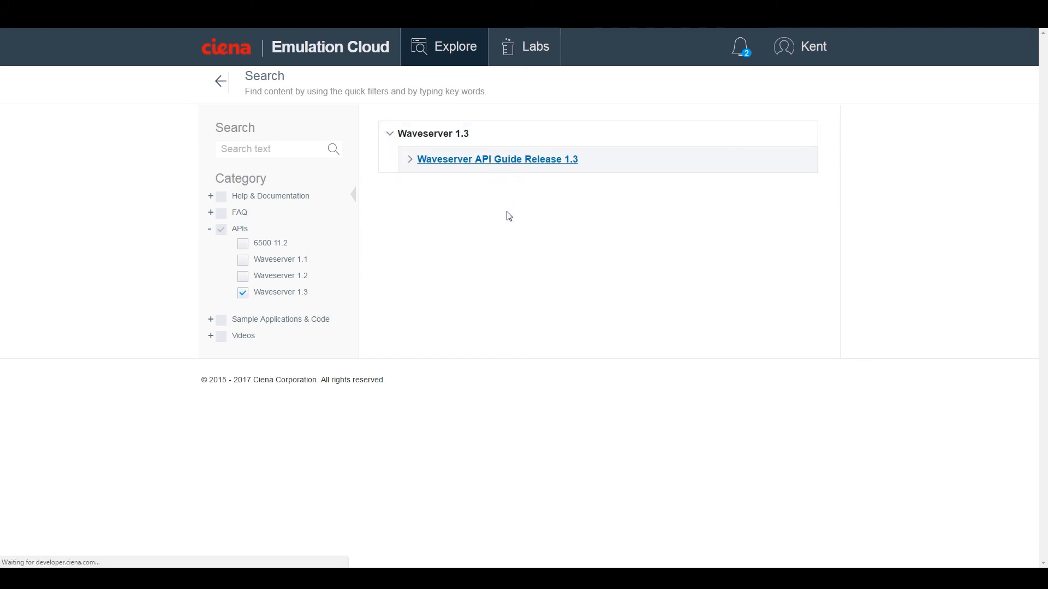
left_click(496, 159)
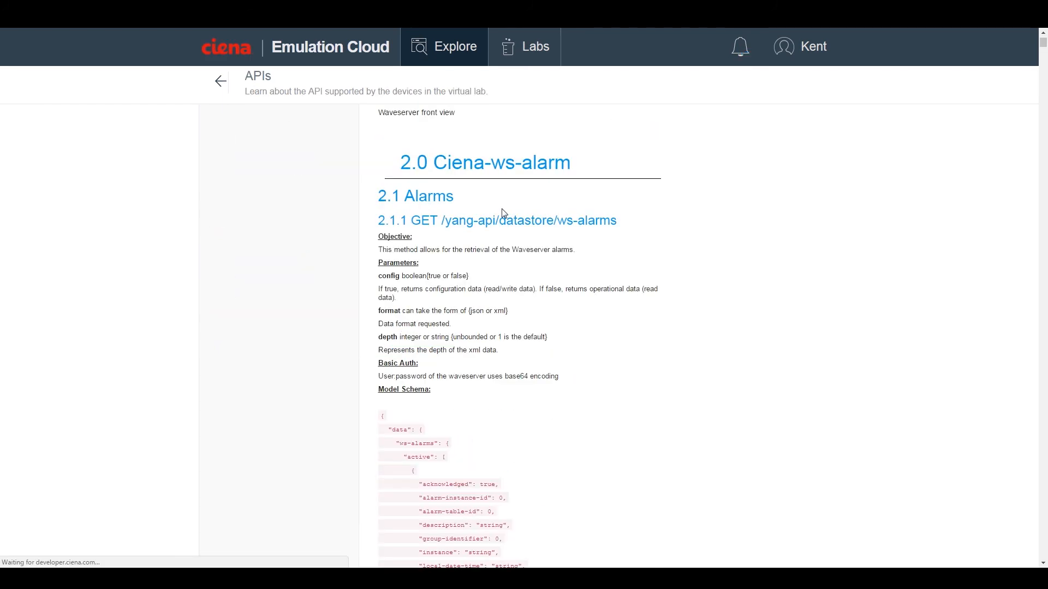
scroll("down", 3)
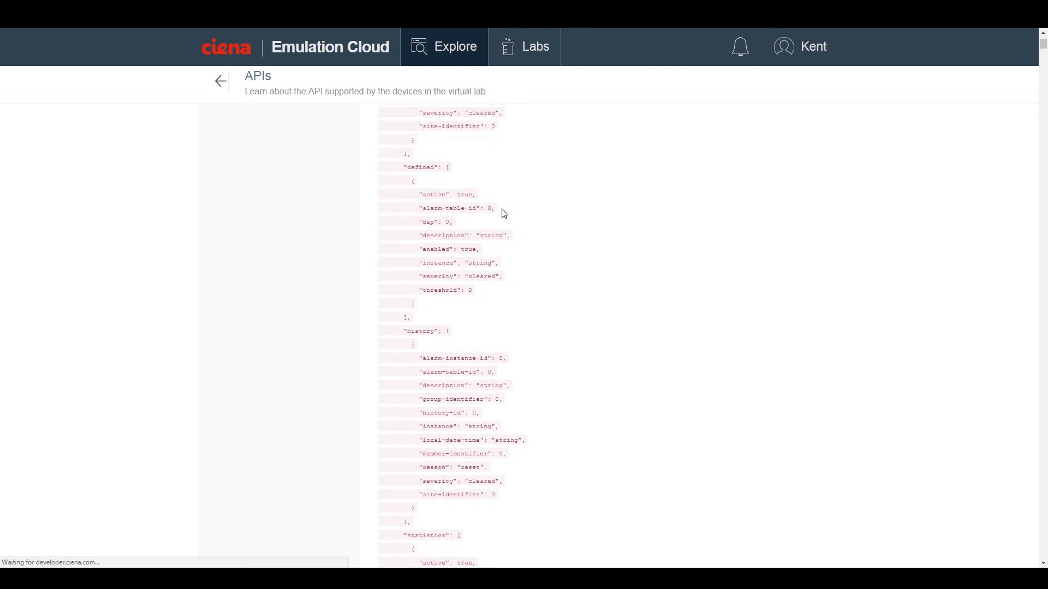
scroll("down", 3)
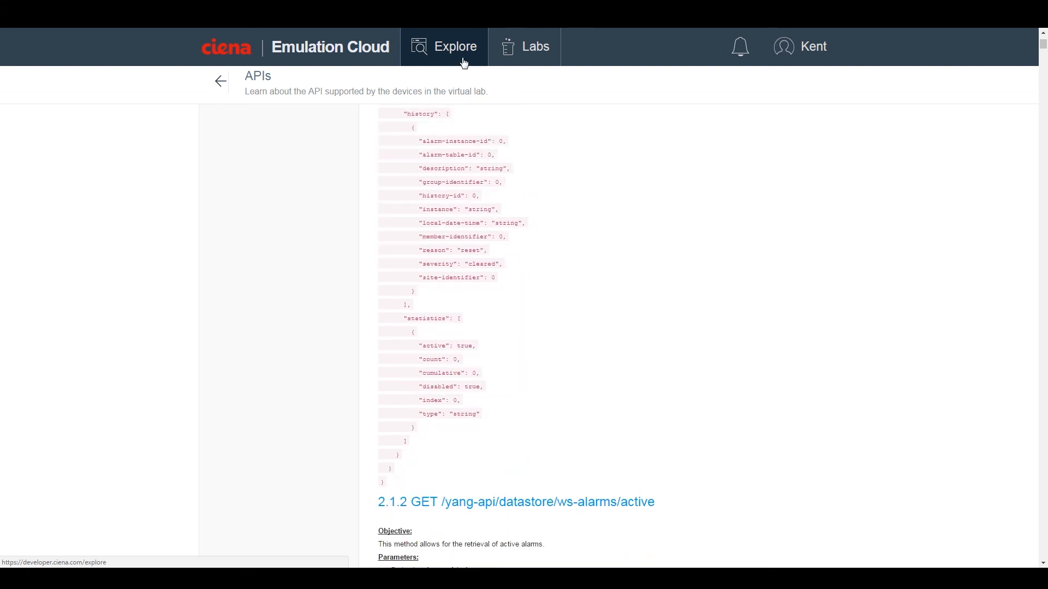
- Via Samples > Waveserver 1.3, view the Android Sample Code's HTTPS GET request and JSON response
left_click(455, 47)
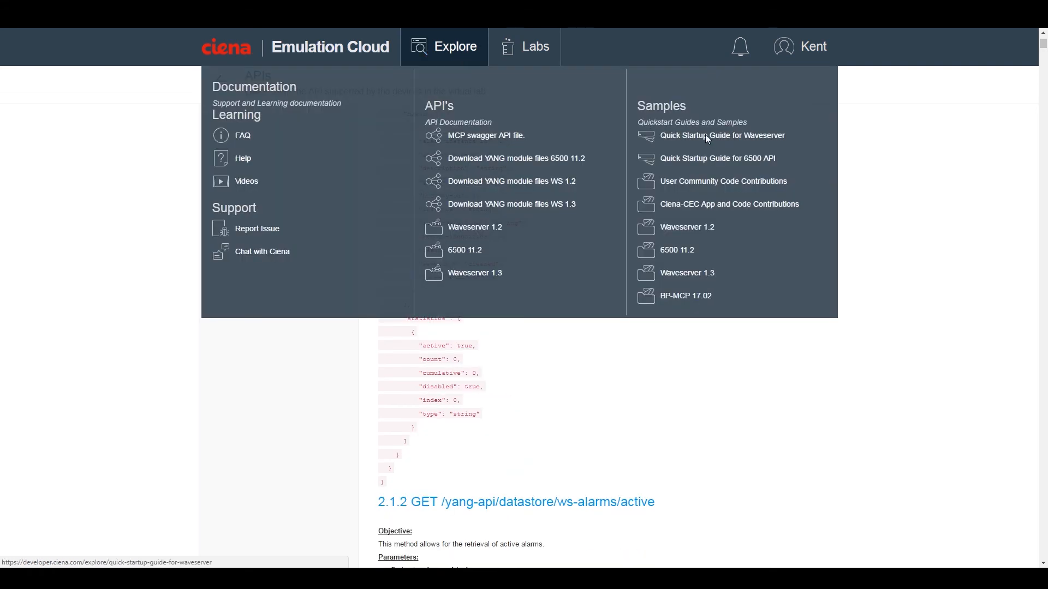
left_click(722, 135)
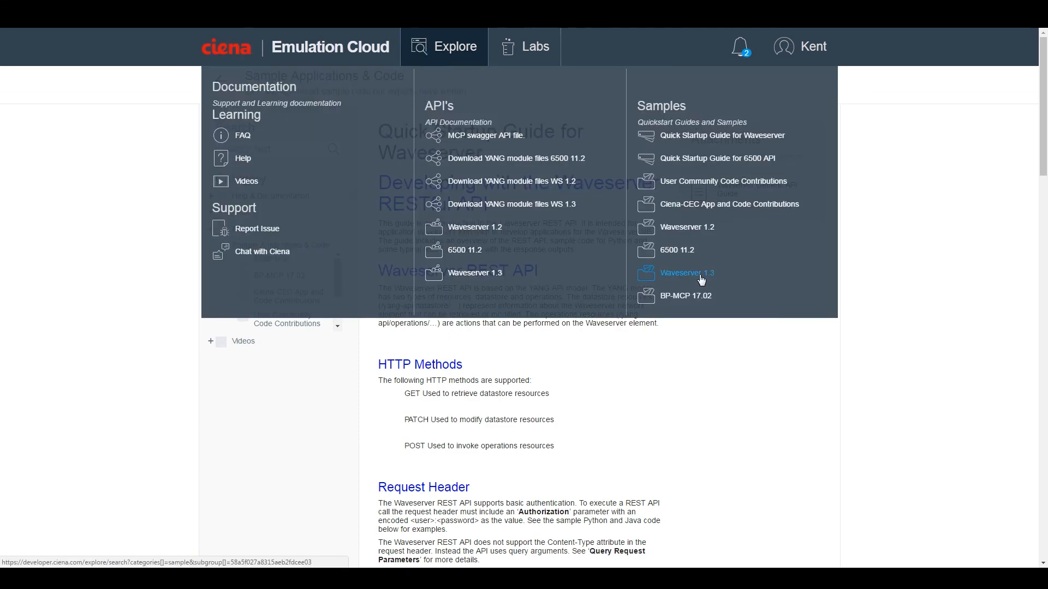
left_click(687, 273)
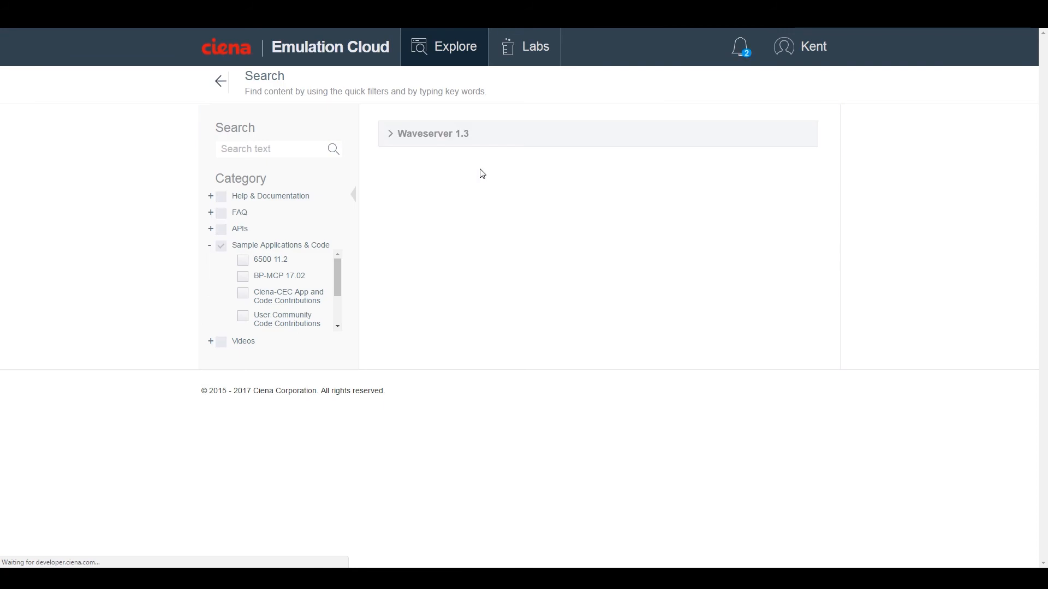
left_click(433, 133)
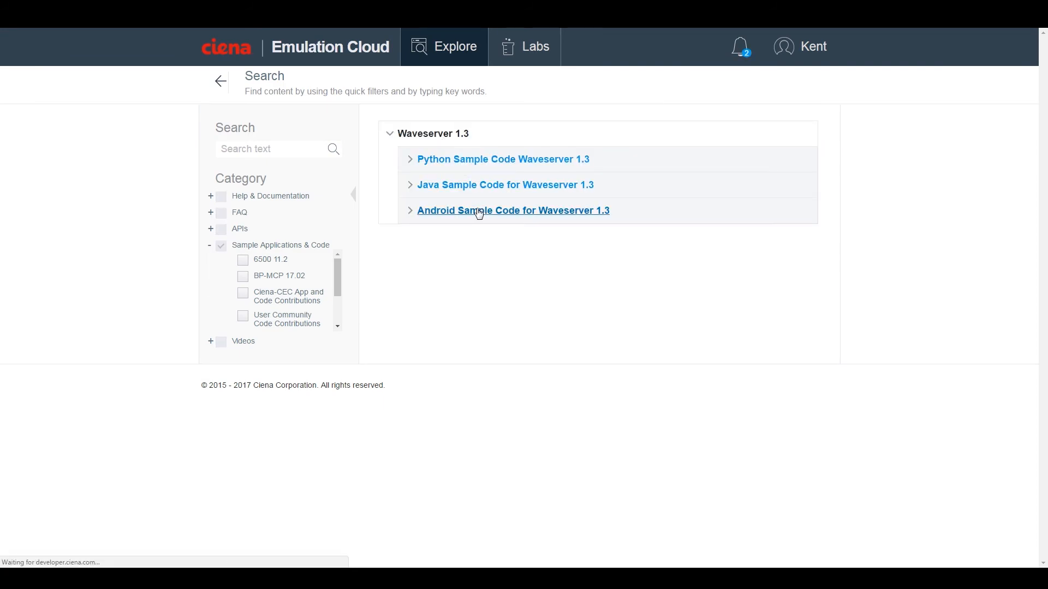
left_click(513, 210)
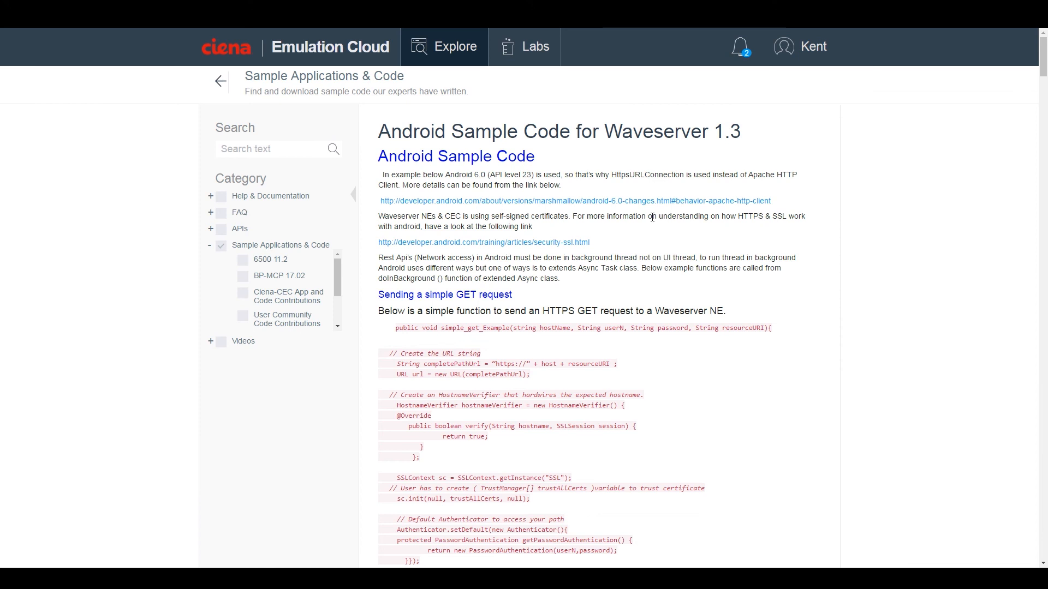
scroll("down", 3)
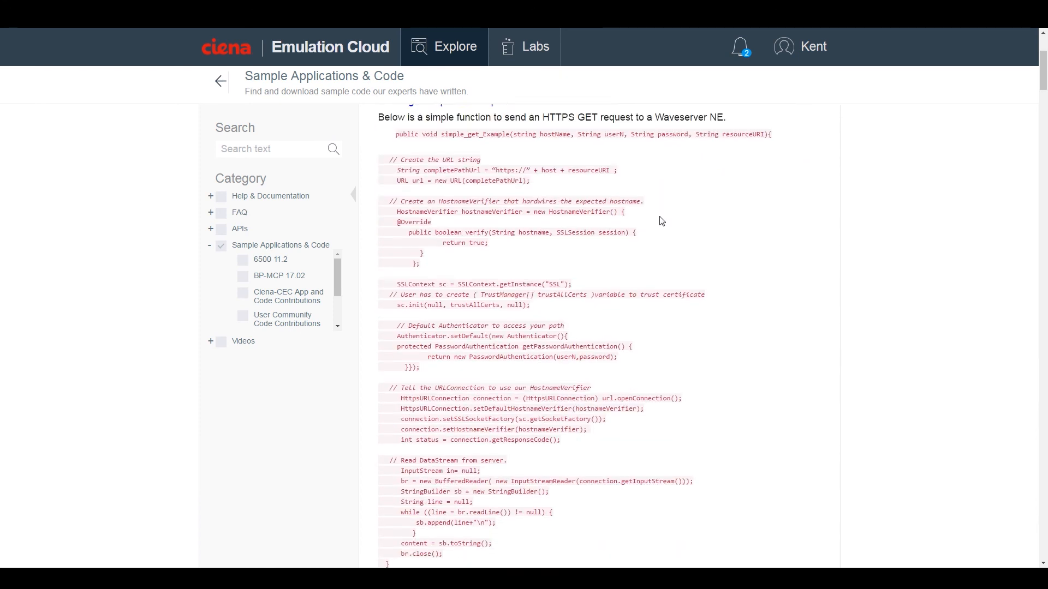
scroll("down", 3)
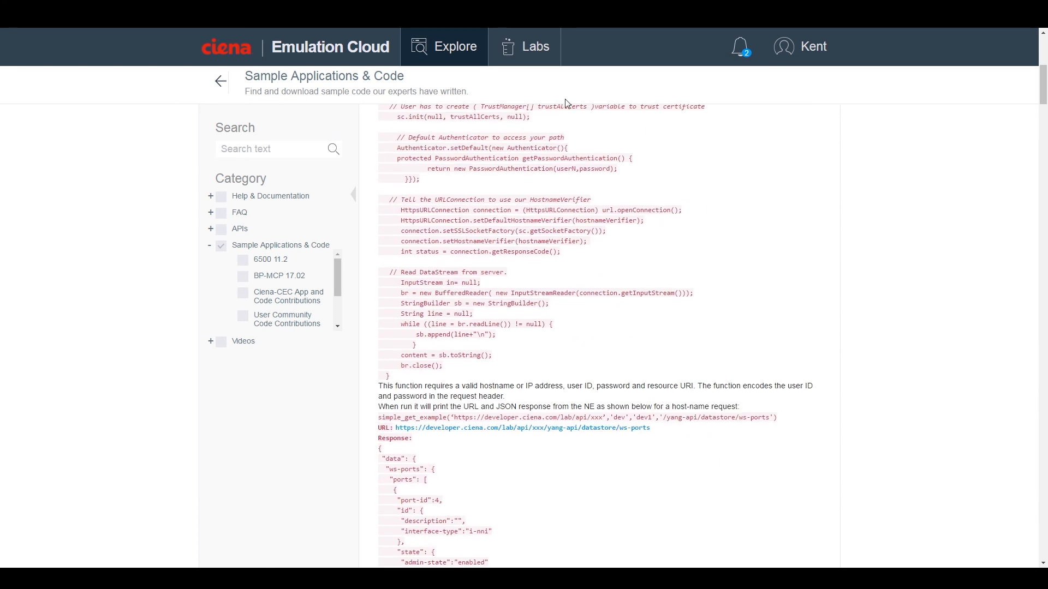
- On My lab schedule, view and close the Lab Details of the active MCP and Waveserver Demo labs
left_click(535, 46)
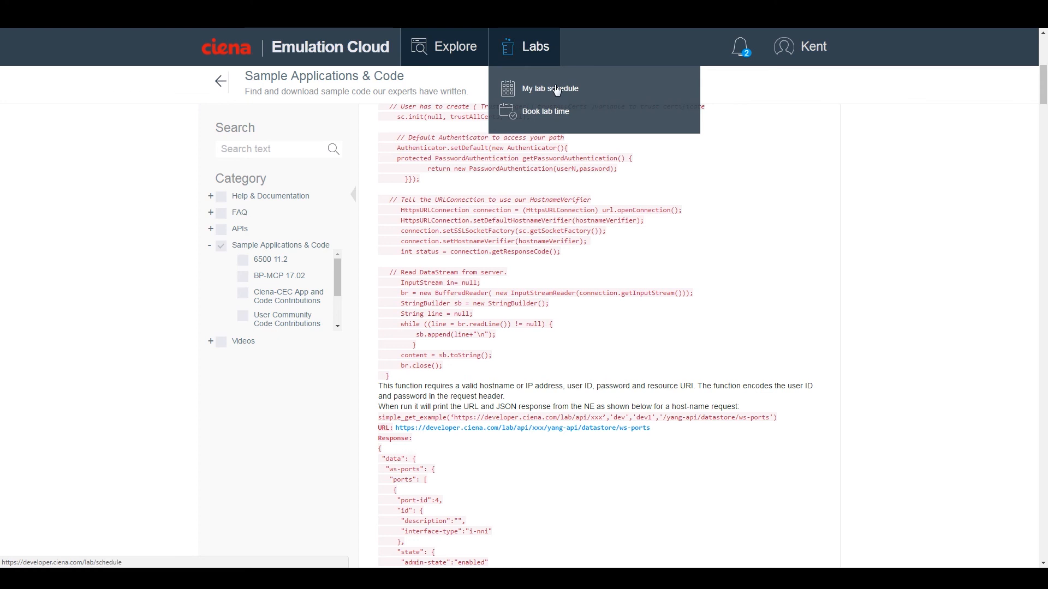
mouse_move(545, 111)
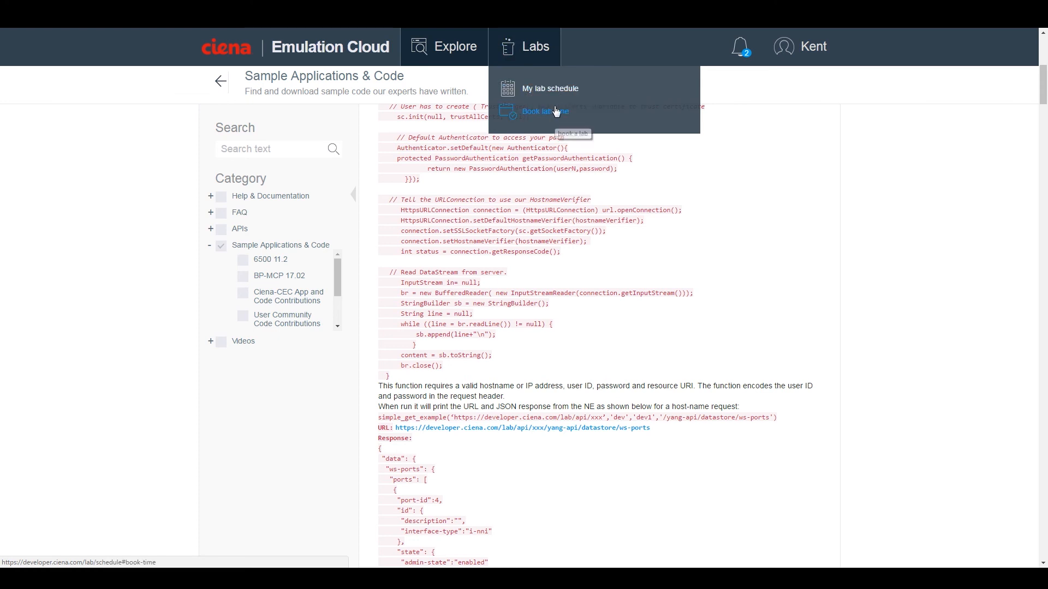
left_click(549, 88)
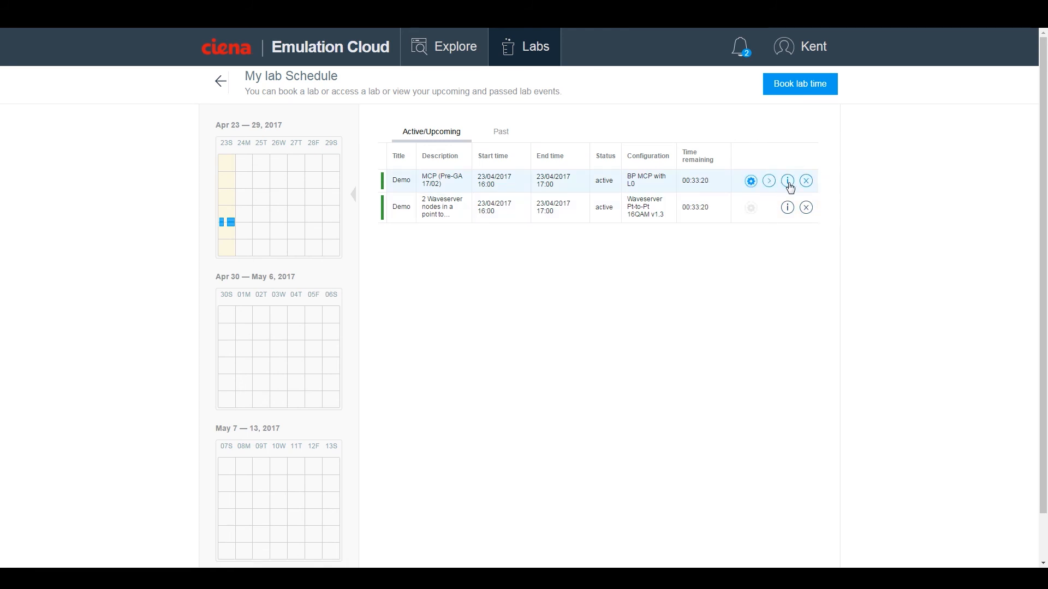
left_click(788, 181)
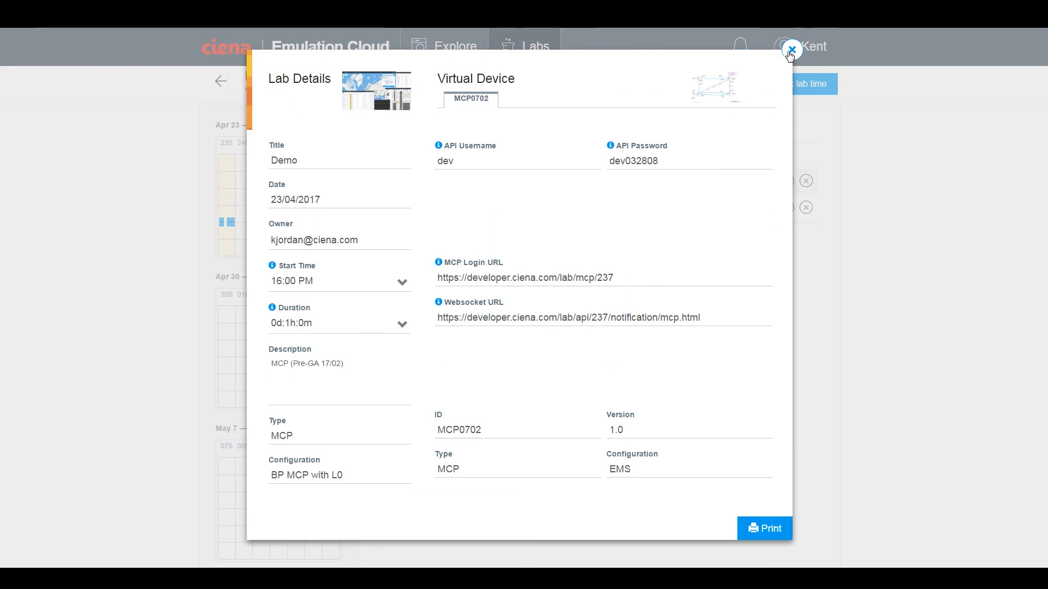
left_click(790, 51)
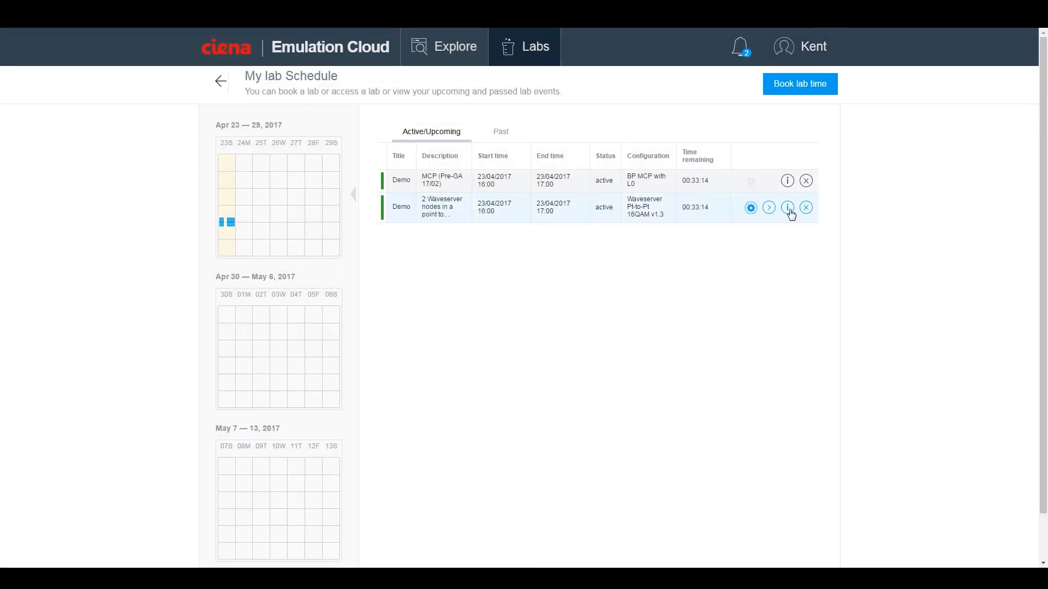
left_click(787, 207)
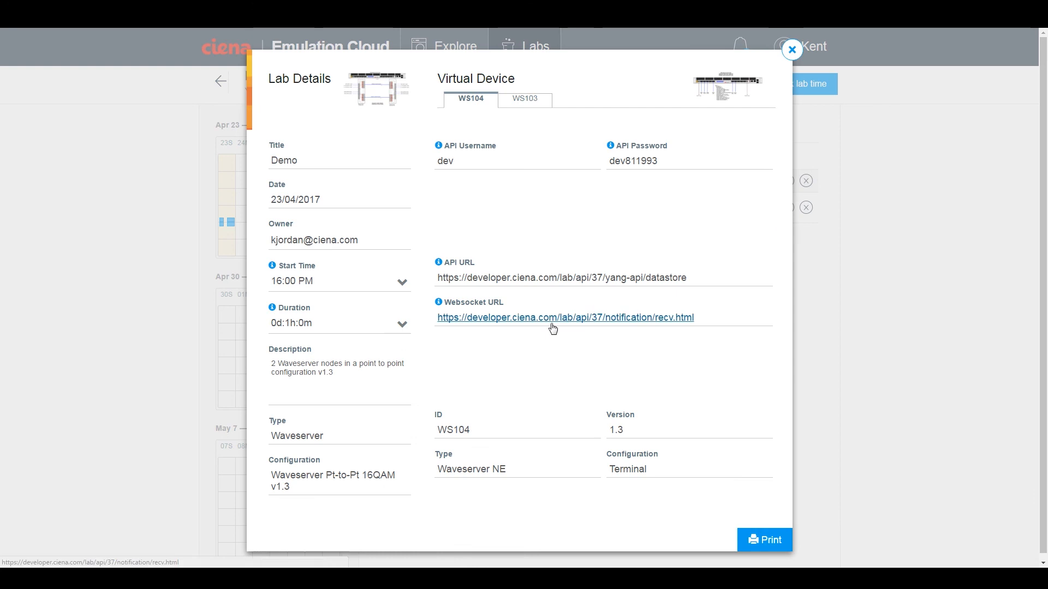
left_click(791, 49)
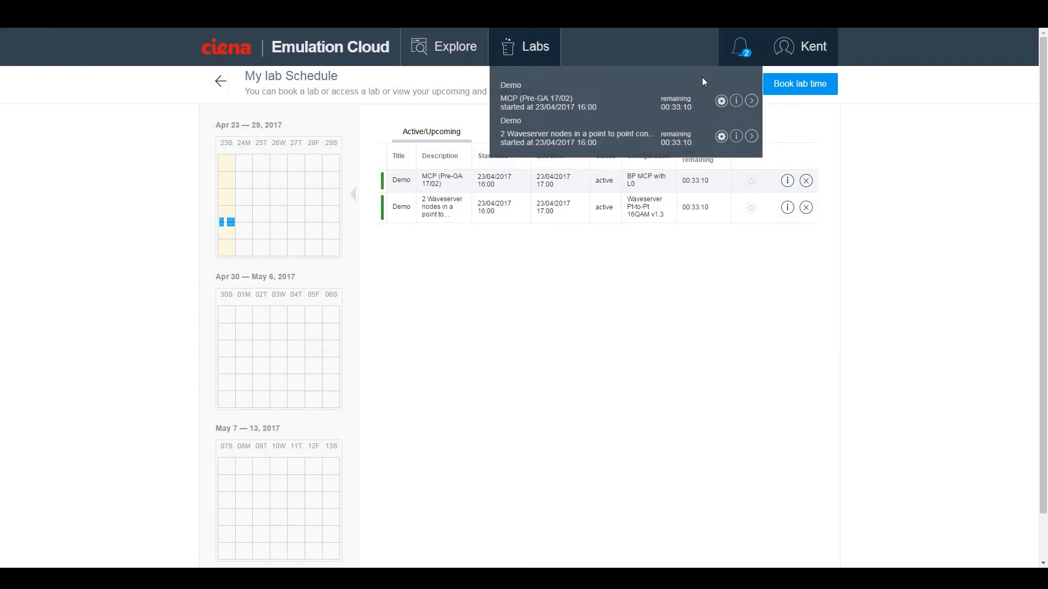
- Book Waveserver Pt-to-Pt 16QAM v1.3 (after first picking 8QAM) for 04/25/2017 at 04:15PM, titled Demo
left_click(799, 84)
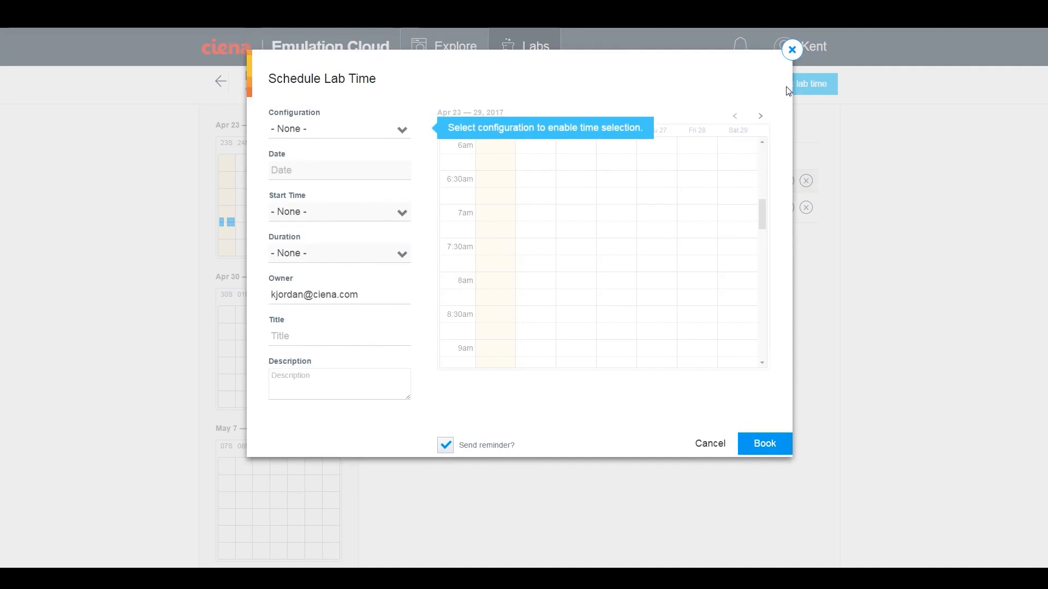
left_click(339, 128)
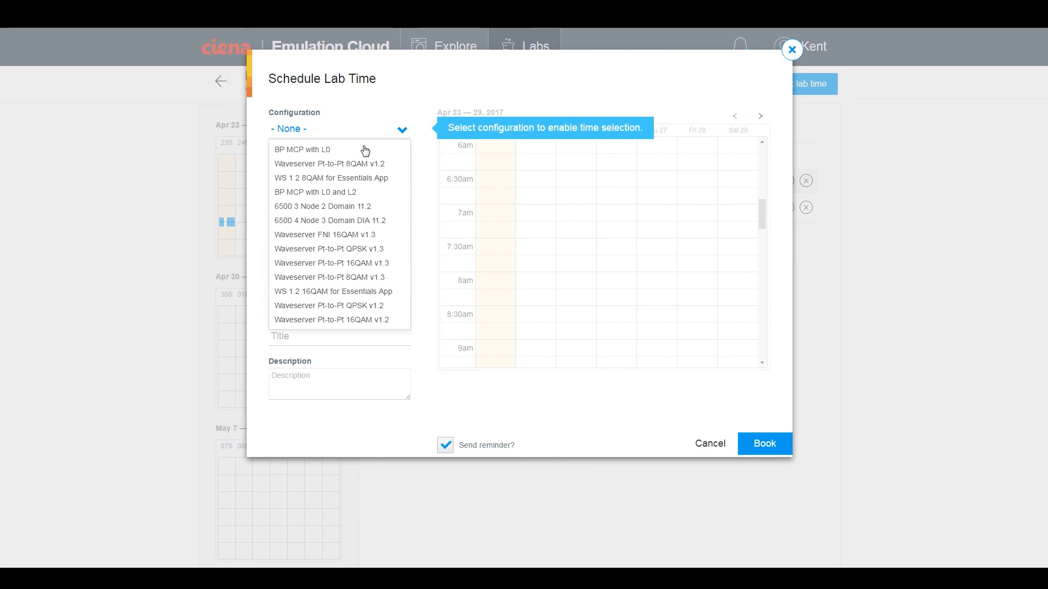
mouse_move(297, 203)
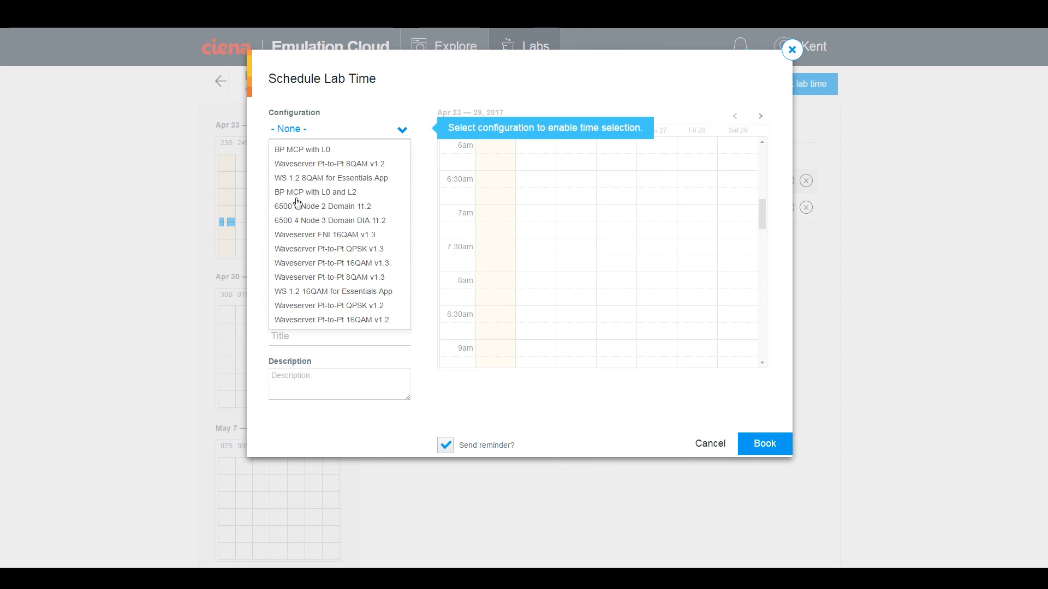
mouse_move(316, 284)
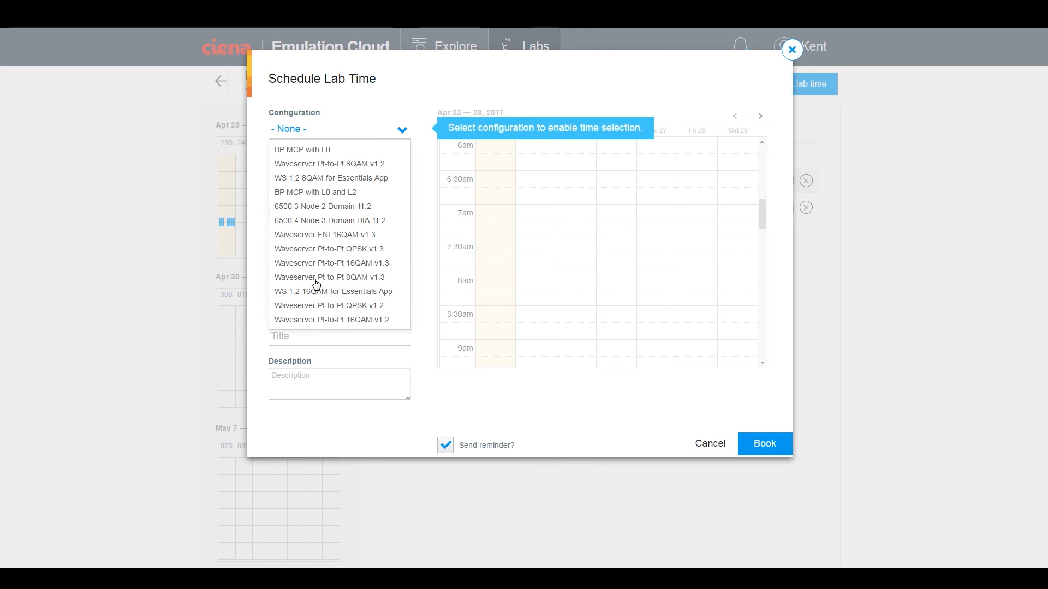
left_click(329, 278)
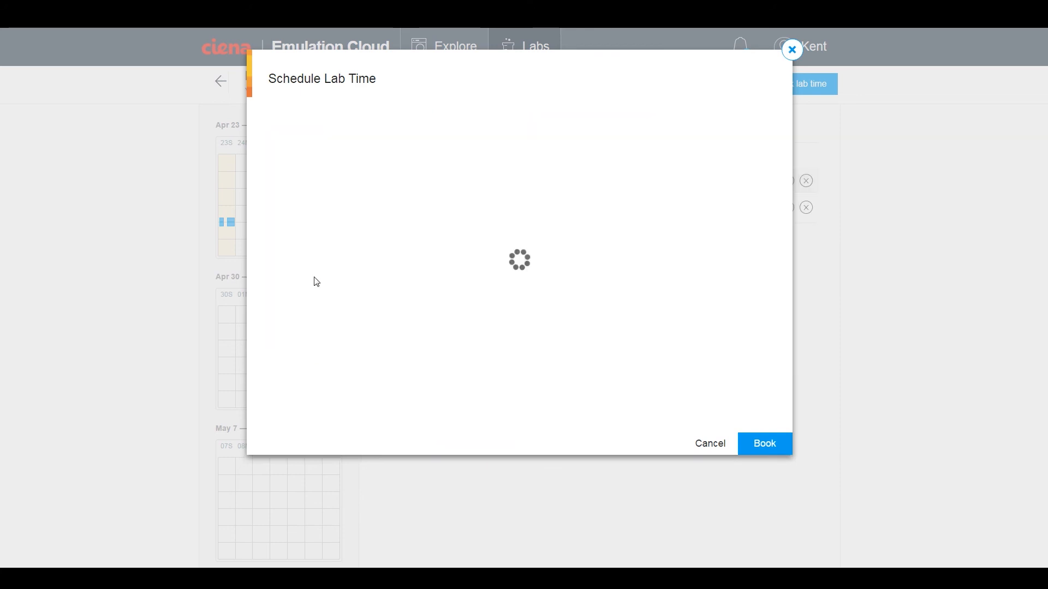
left_click(338, 129)
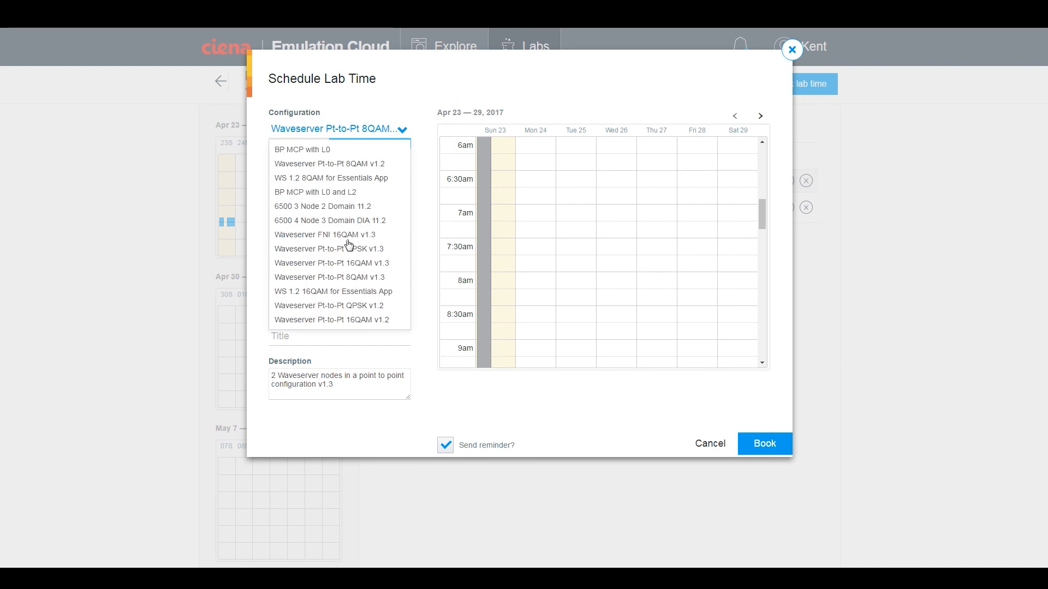
left_click(331, 276)
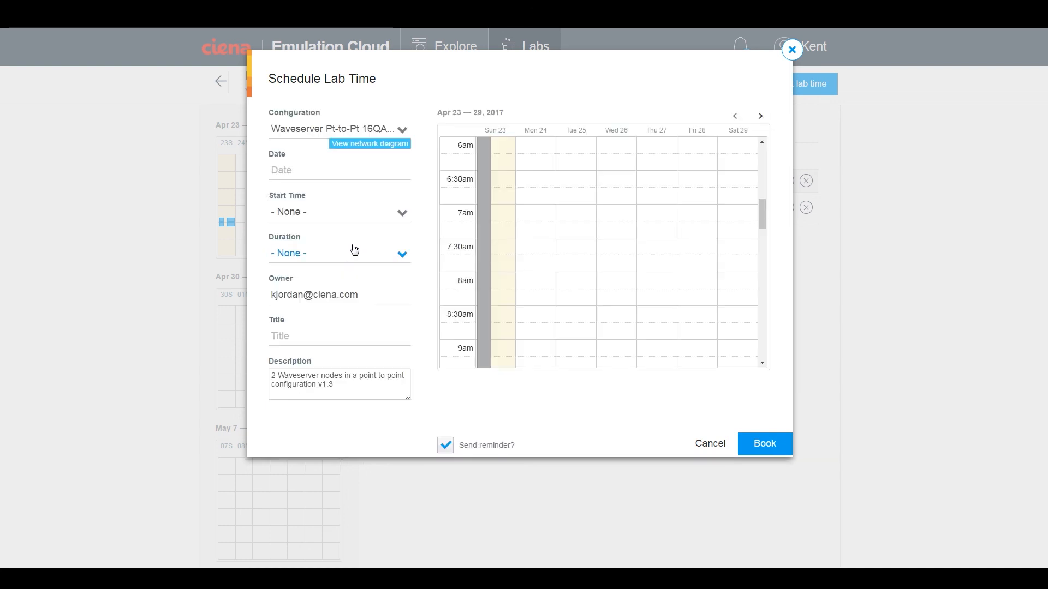
left_click(339, 170)
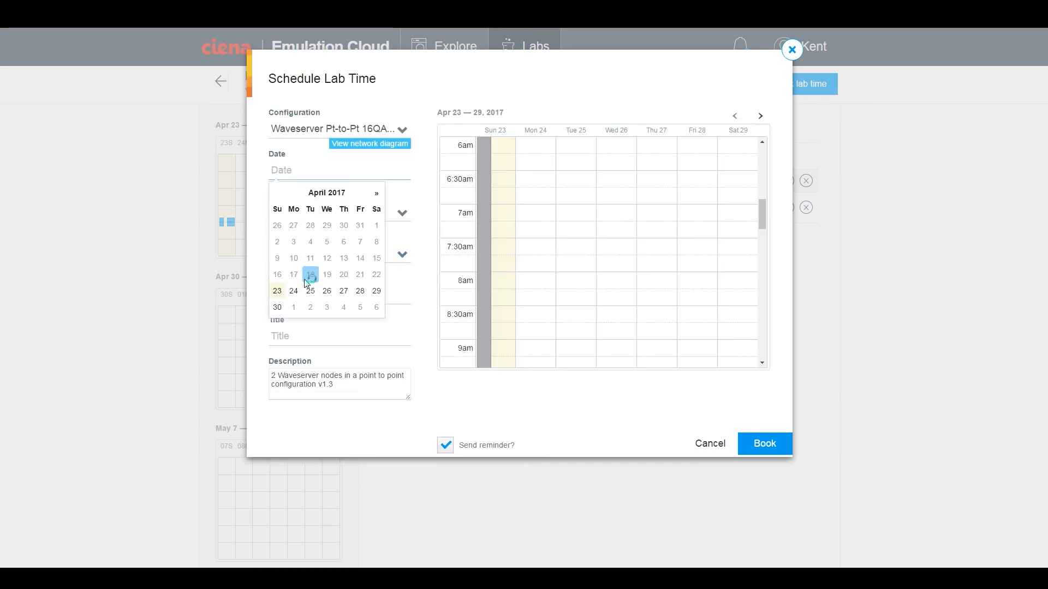
left_click(310, 290)
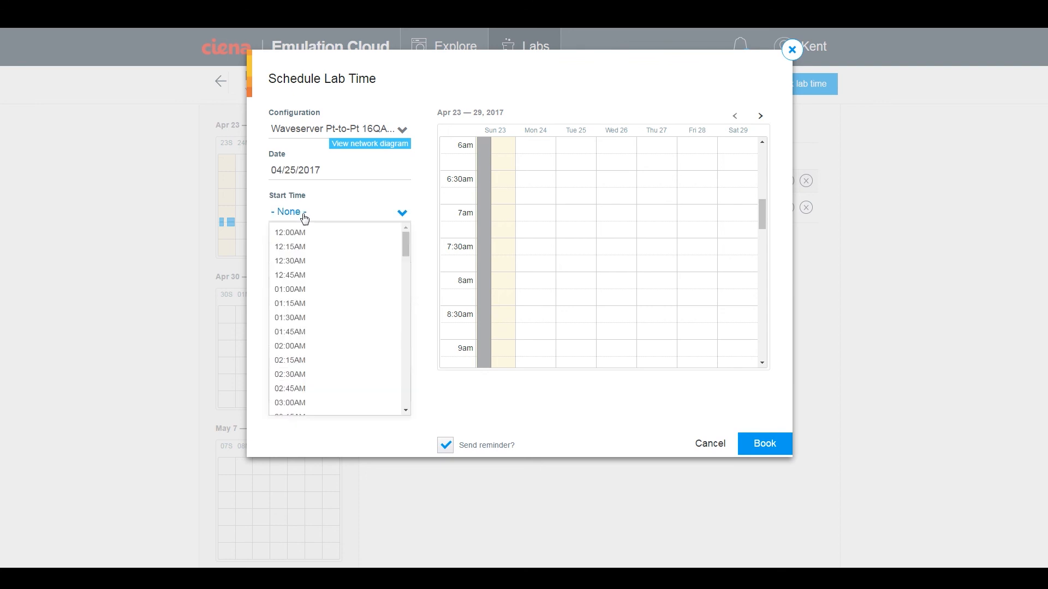
scroll("down", 3)
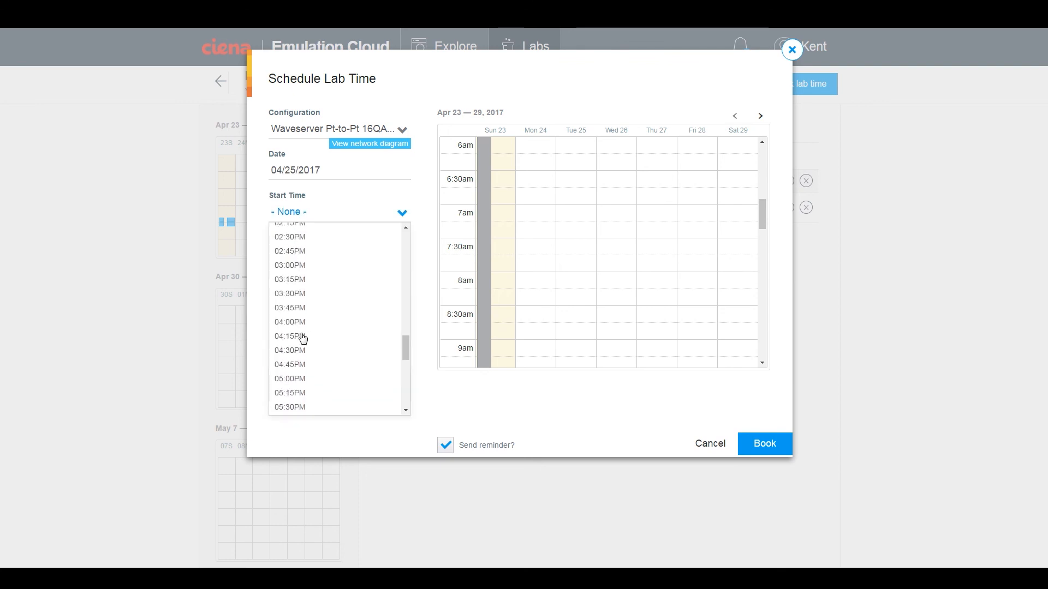
left_click(289, 336)
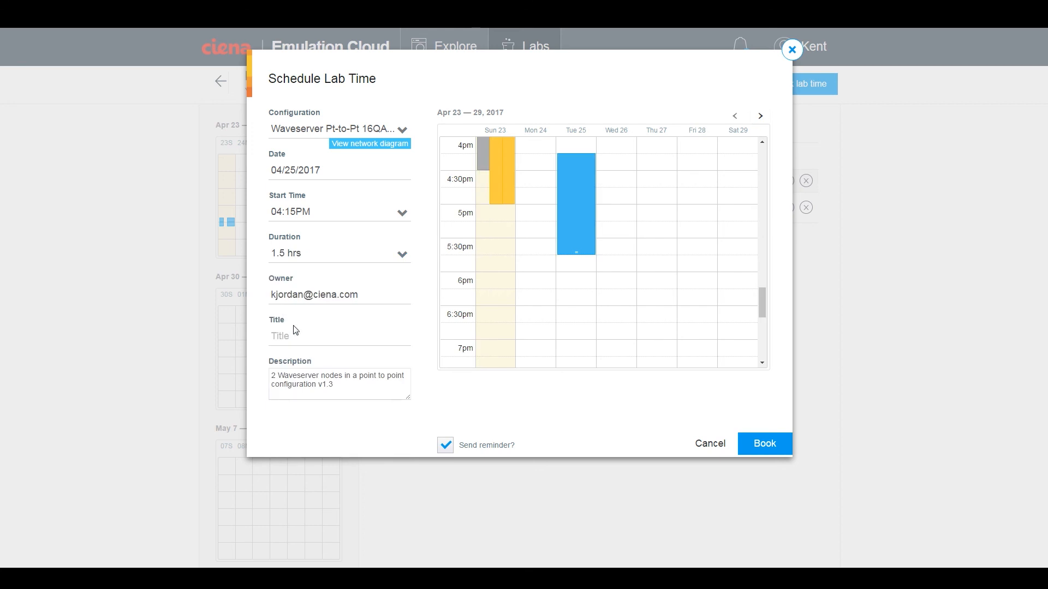
type("Demo")
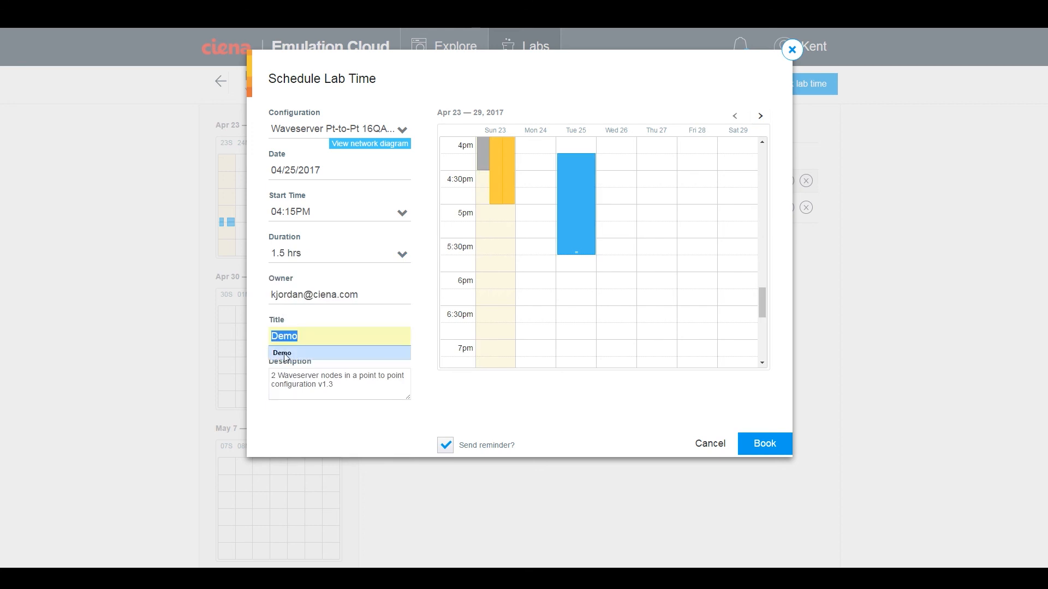
left_click(763, 443)
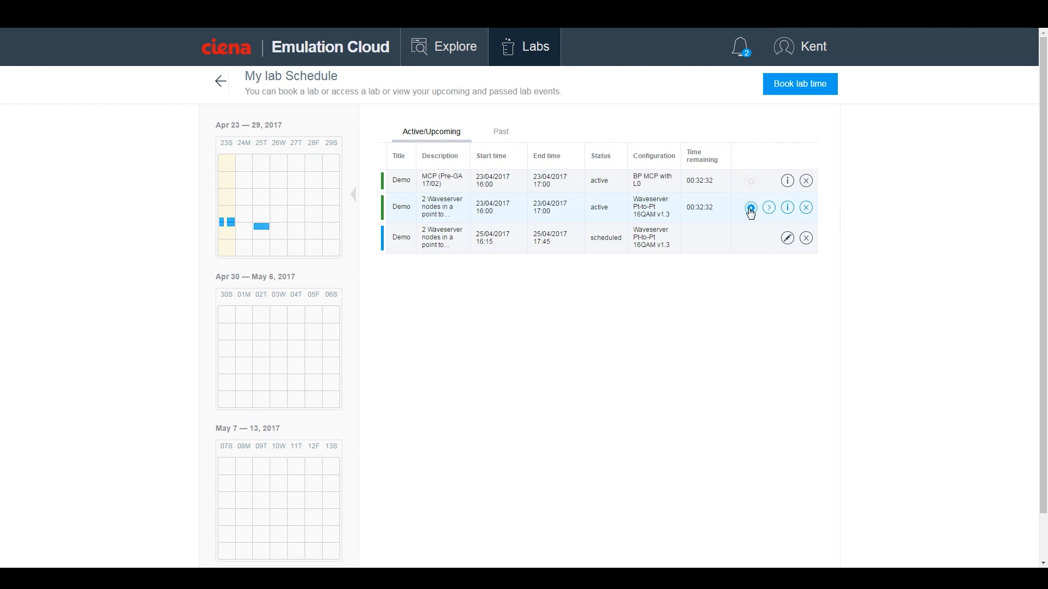
left_click(751, 207)
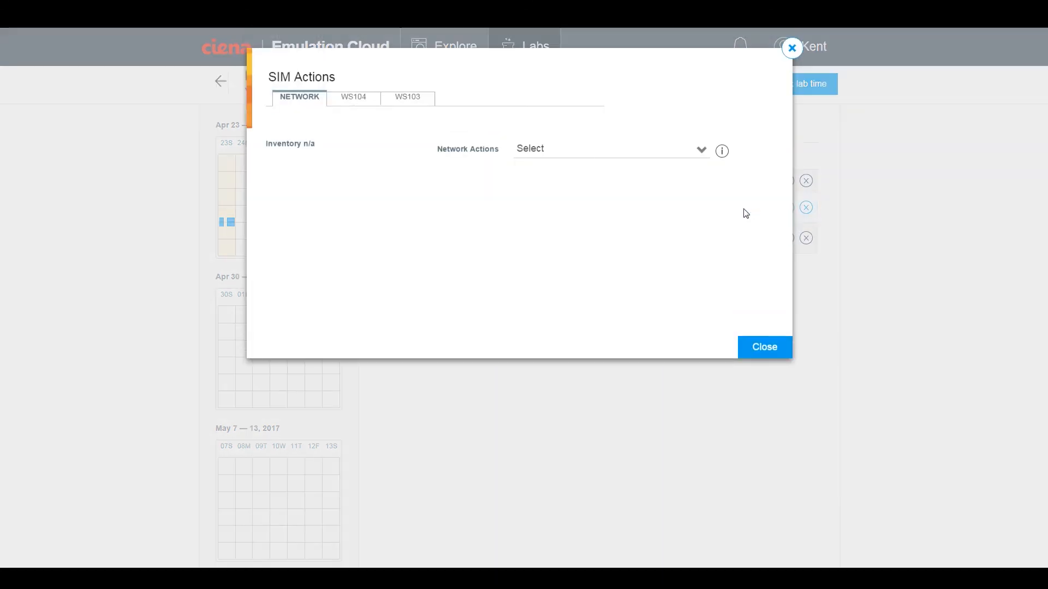
left_click(352, 99)
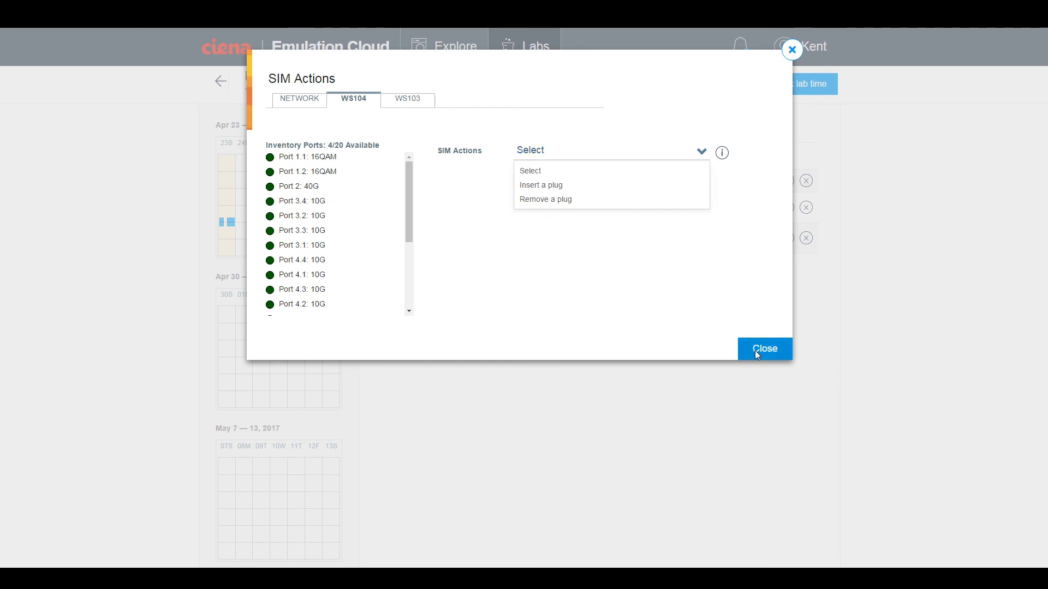
left_click(764, 348)
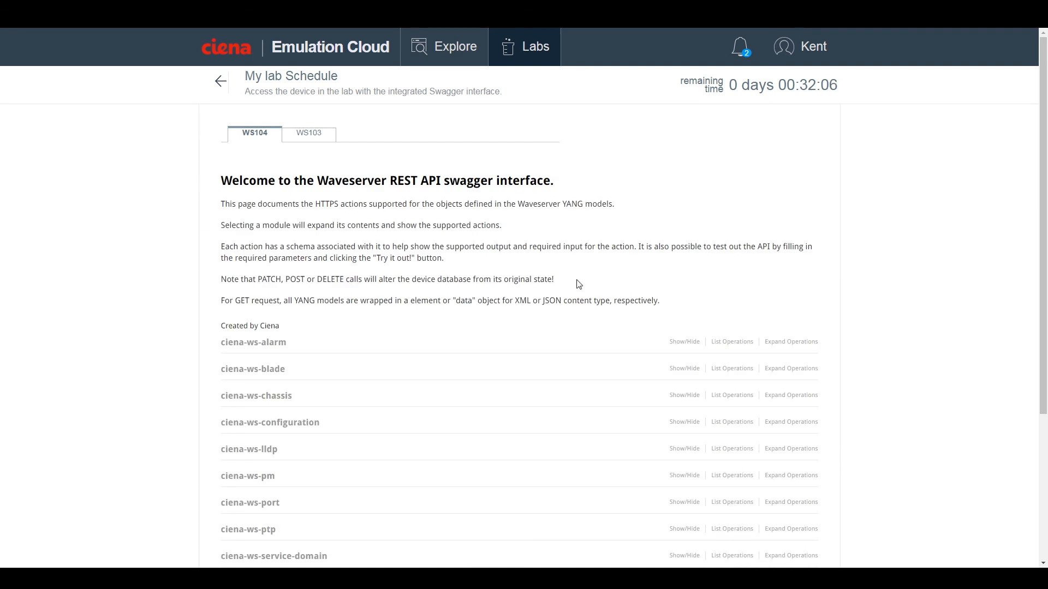
- In the Swagger interface, expand ciena-ws-alarm and the GET /datastore/ws-alarms operation details
scroll("down", 3)
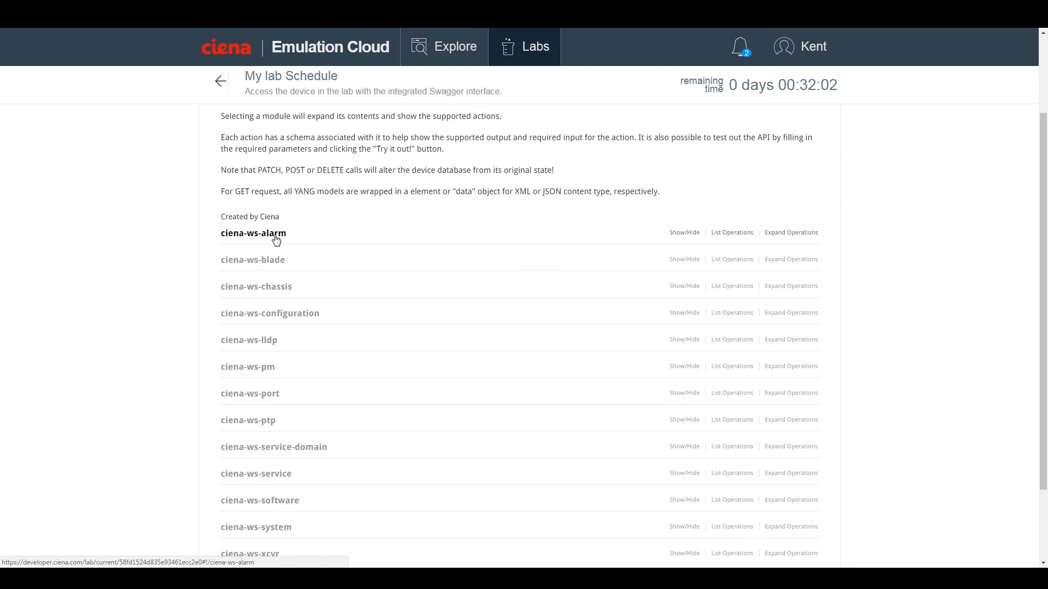
left_click(253, 234)
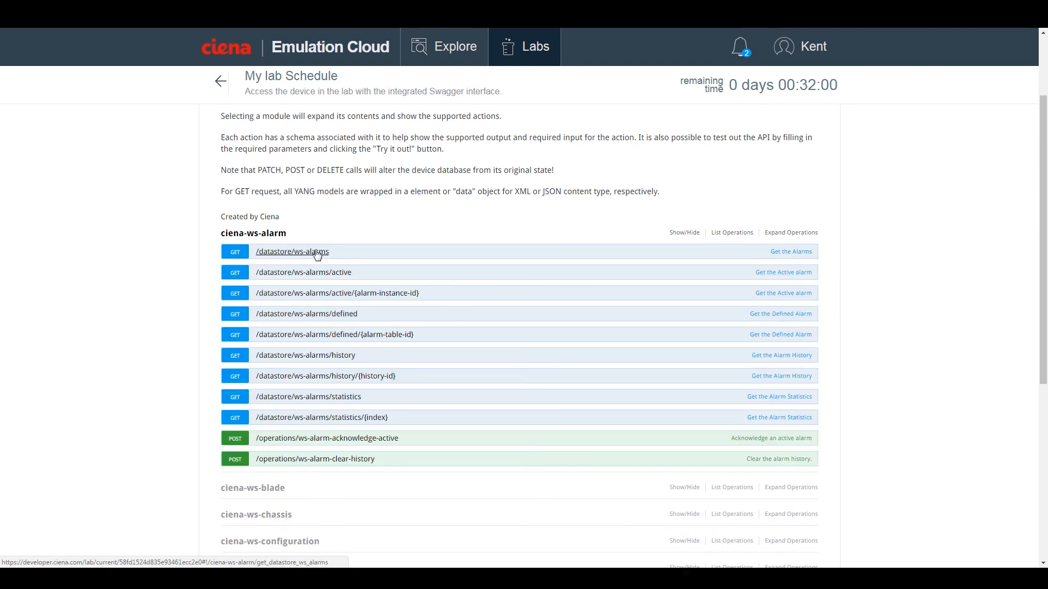
left_click(293, 251)
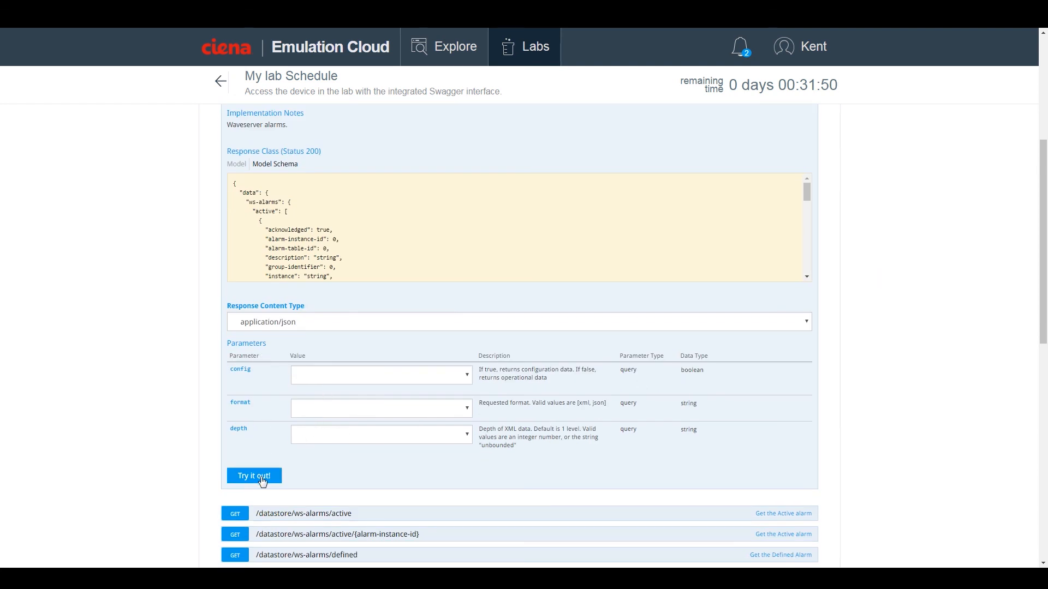
- Send the ws-alarms GET request and scroll through the returned alarm data with code 200
left_click(253, 476)
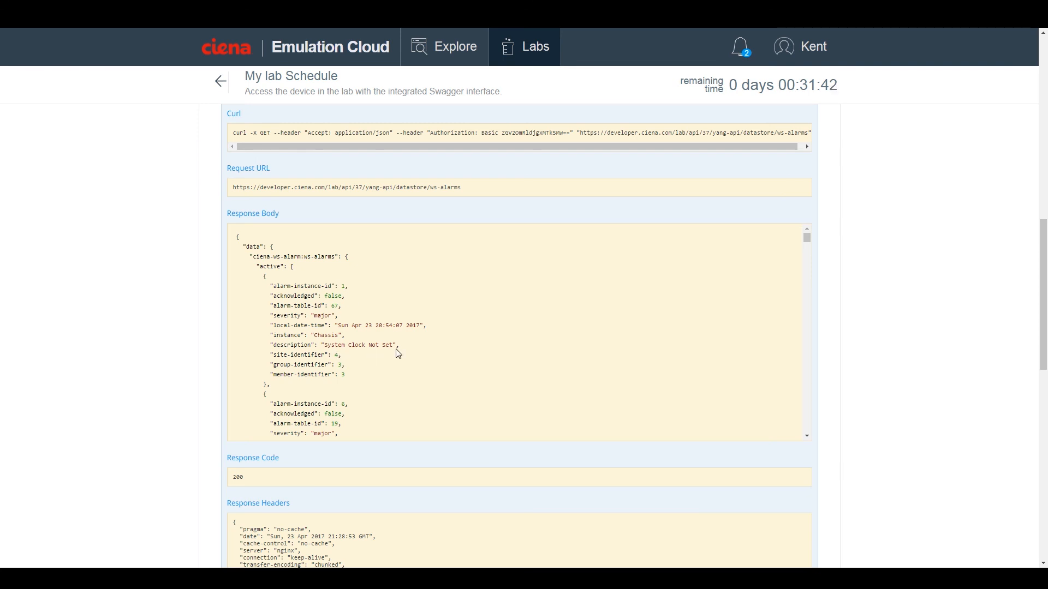
scroll("down", 3)
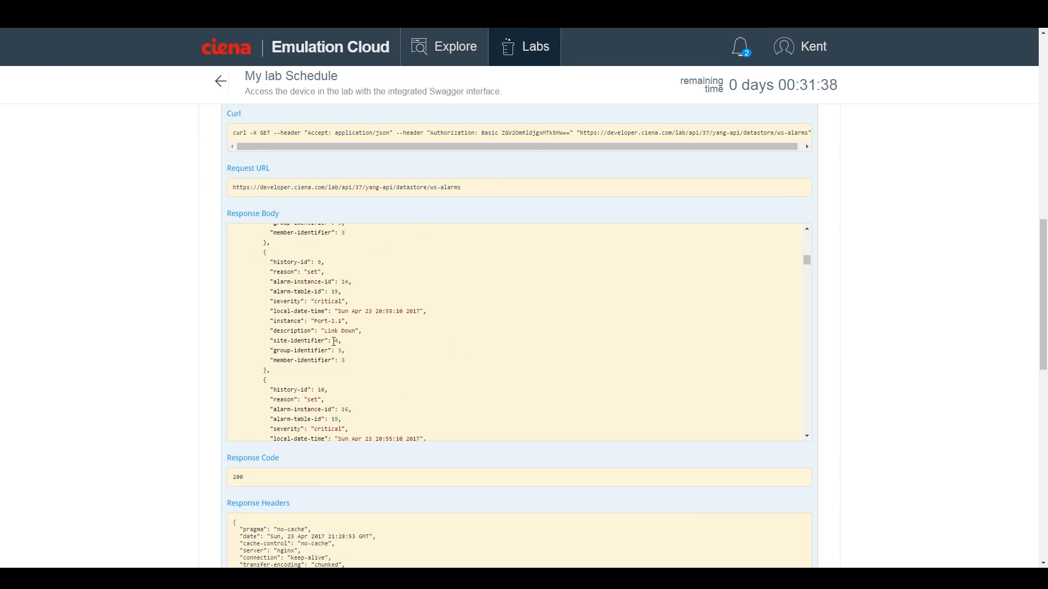
scroll("down", 3)
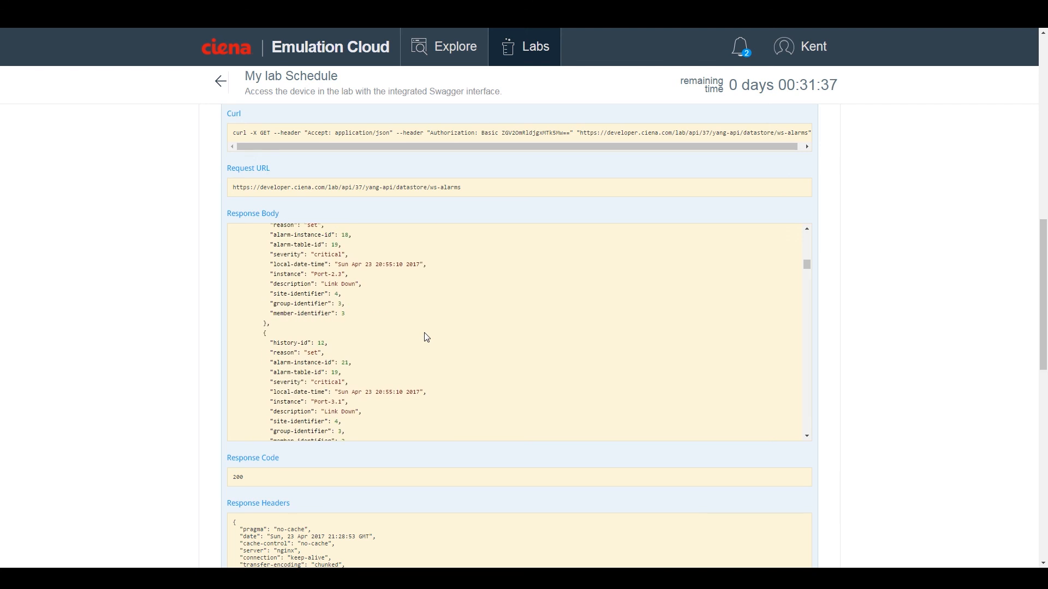
scroll("down", 3)
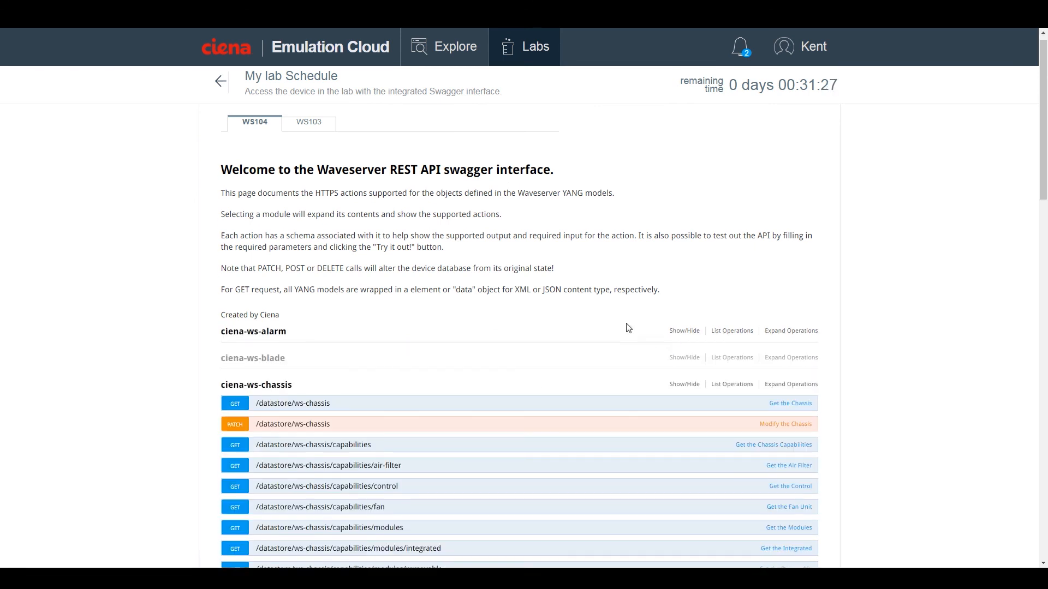
- Collapse the ciena-ws-configuration group and show the GET /datastore/ws-ports operation details
scroll("down", 3)
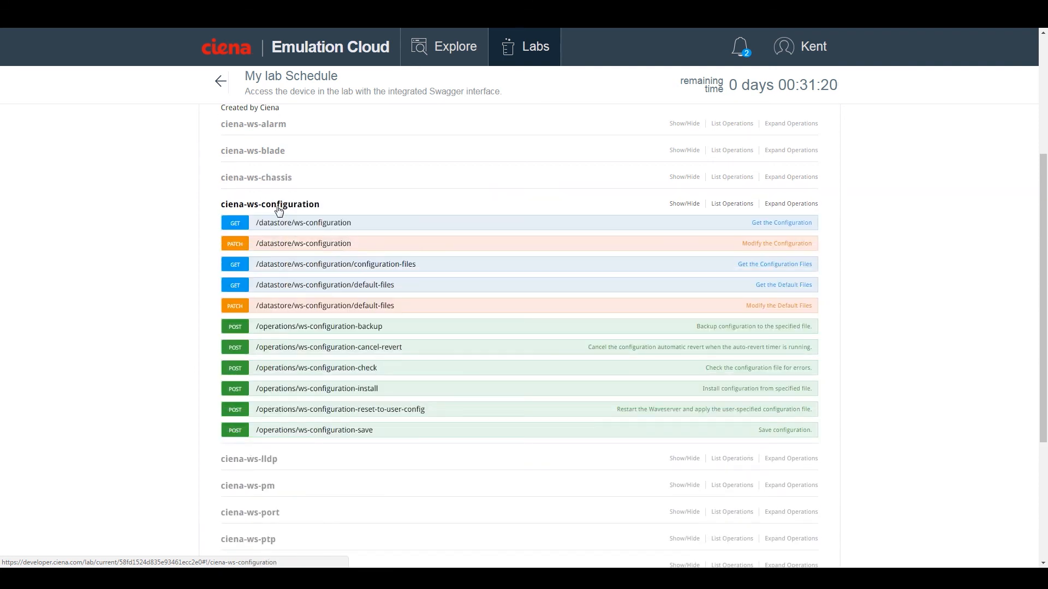
left_click(270, 204)
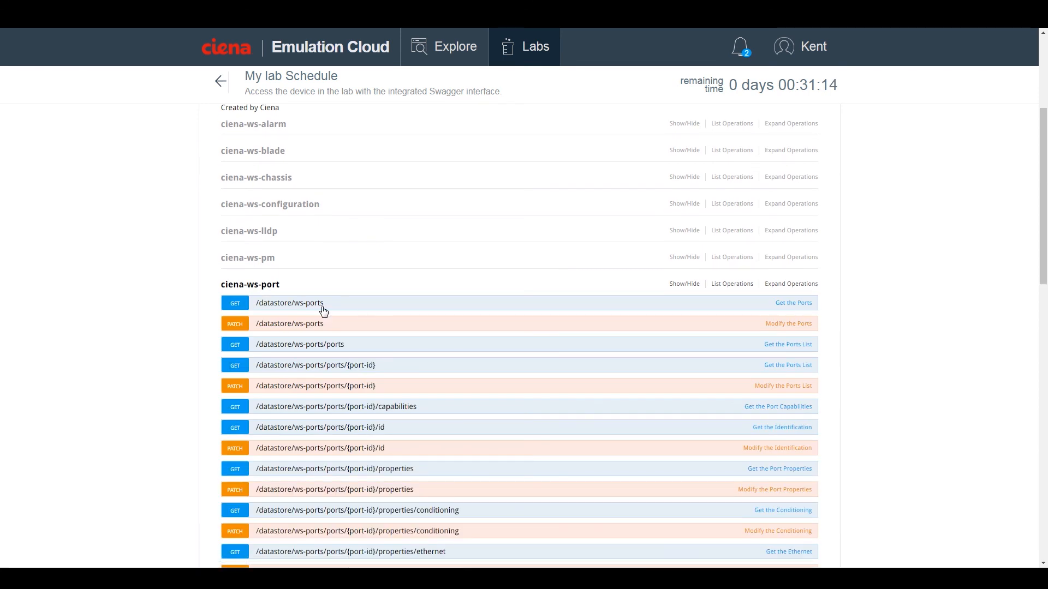
left_click(288, 303)
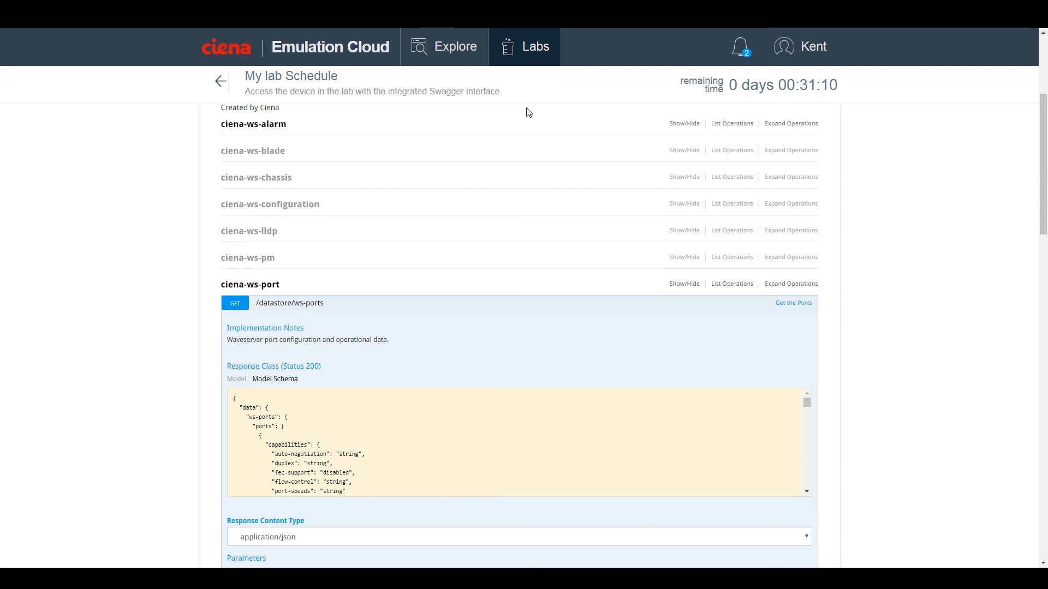
- Return to My lab schedule and view the active BP MCP with L0 lab's details
left_click(535, 47)
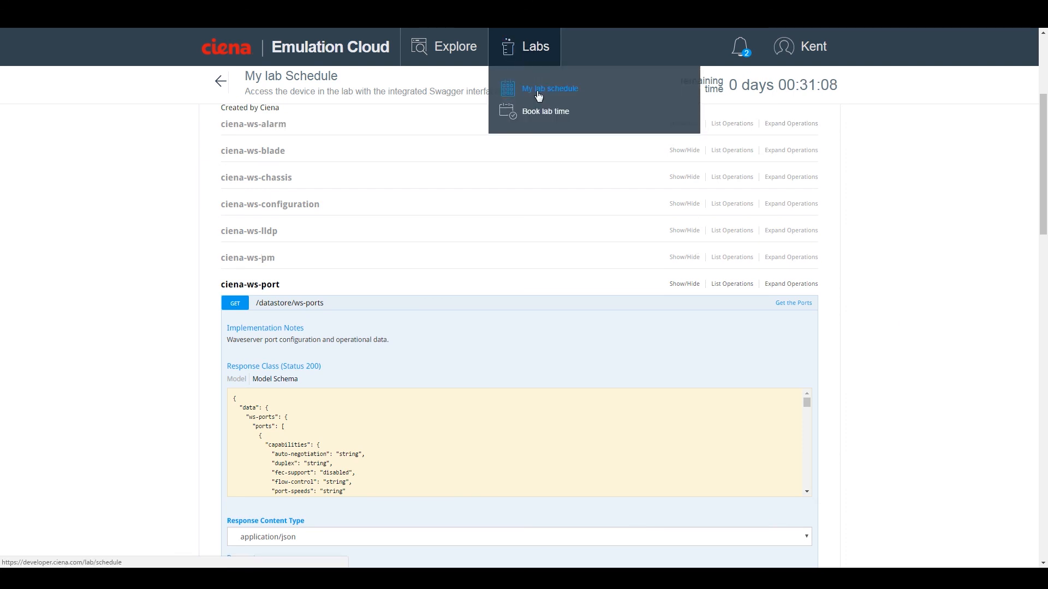
left_click(549, 88)
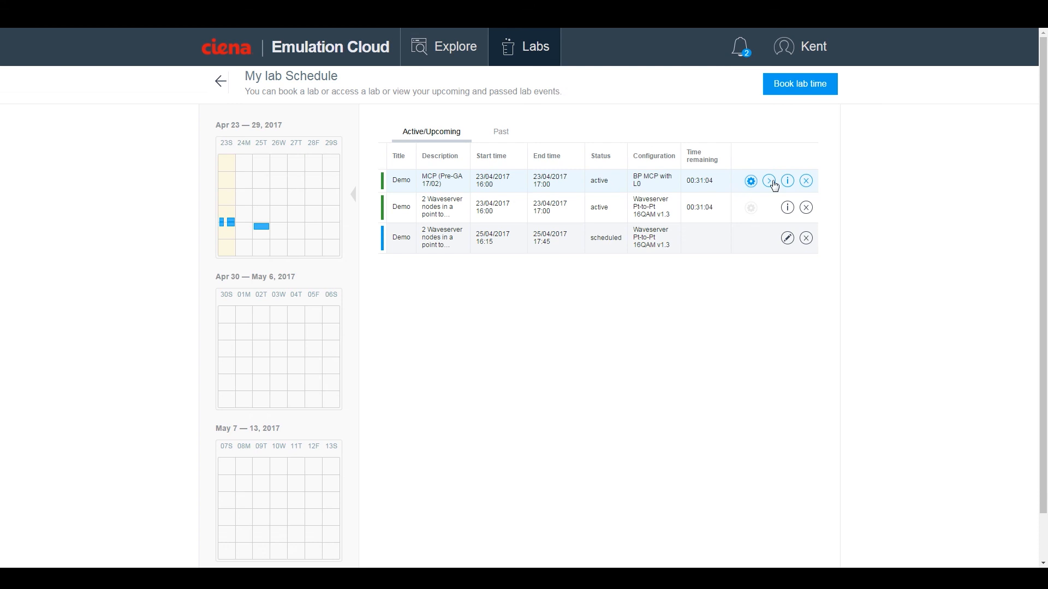
left_click(787, 180)
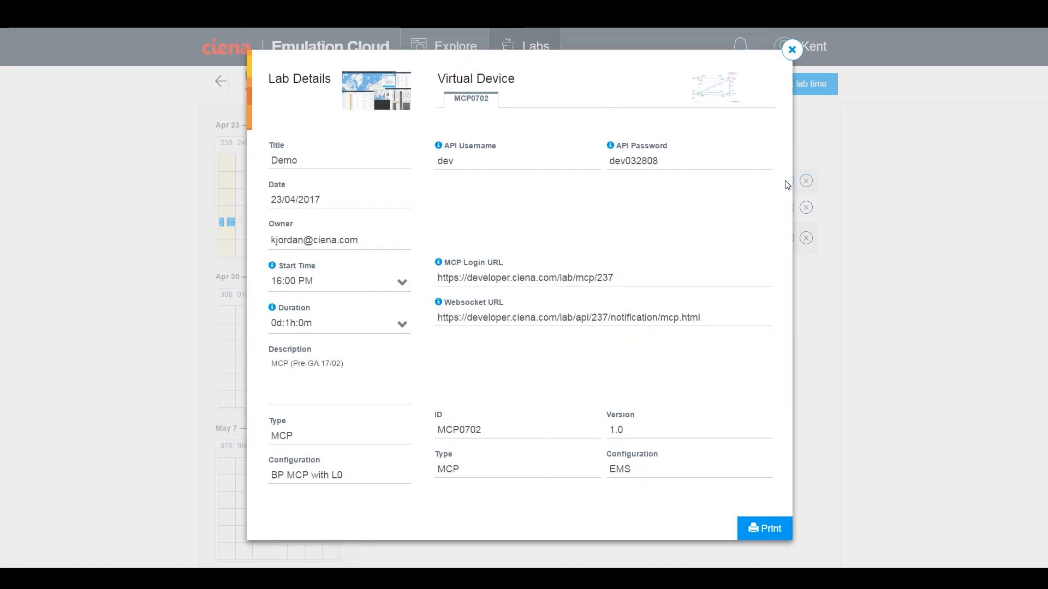
mouse_move(398, 211)
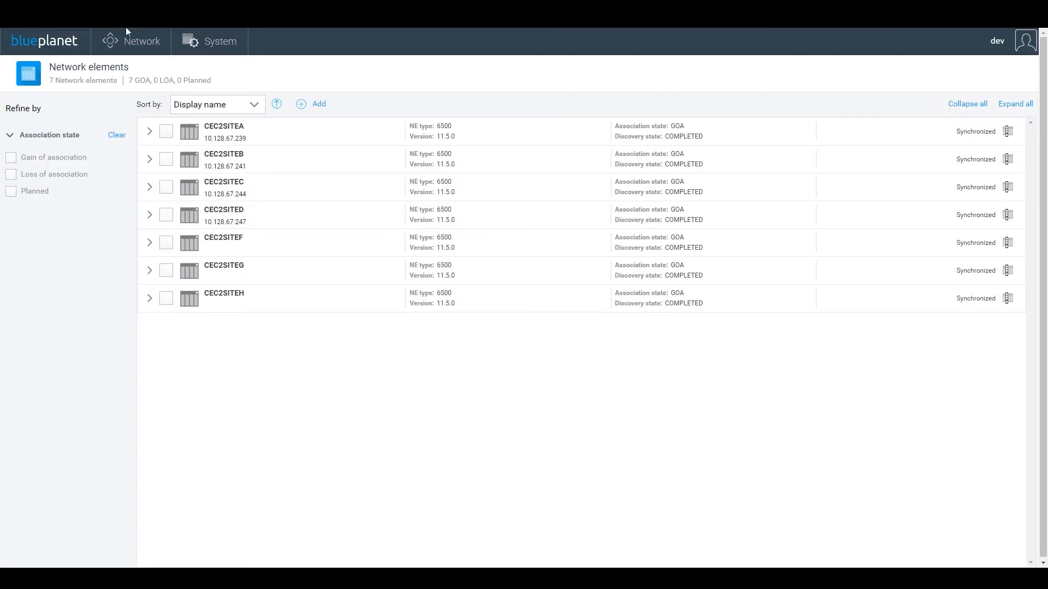
- List the network elements in Blue Planet MCP and view CEC2SITEA's details
left_click(141, 40)
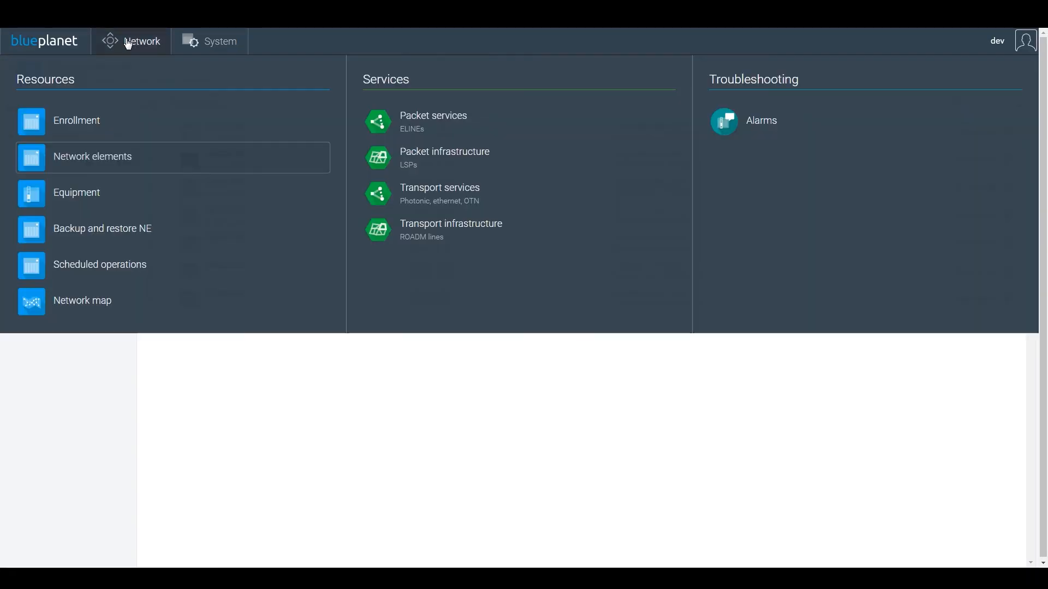
left_click(93, 156)
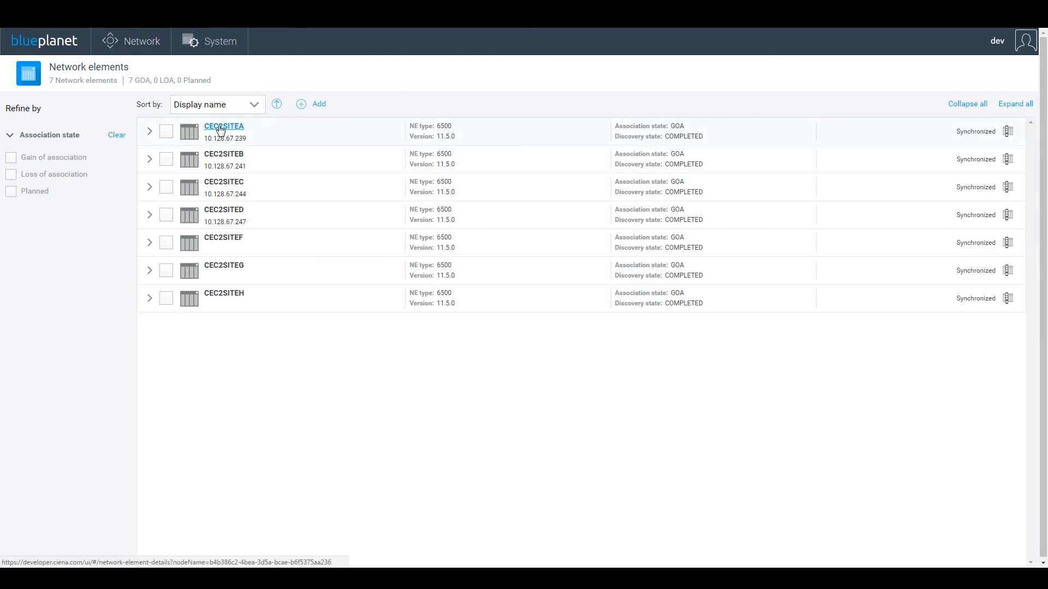
left_click(223, 126)
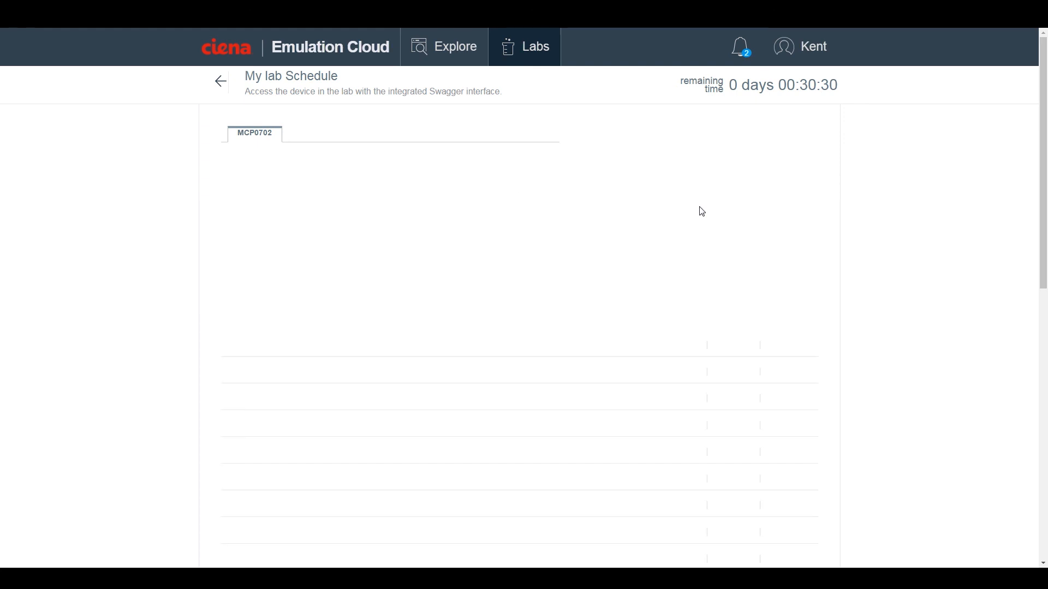
mouse_move(578, 286)
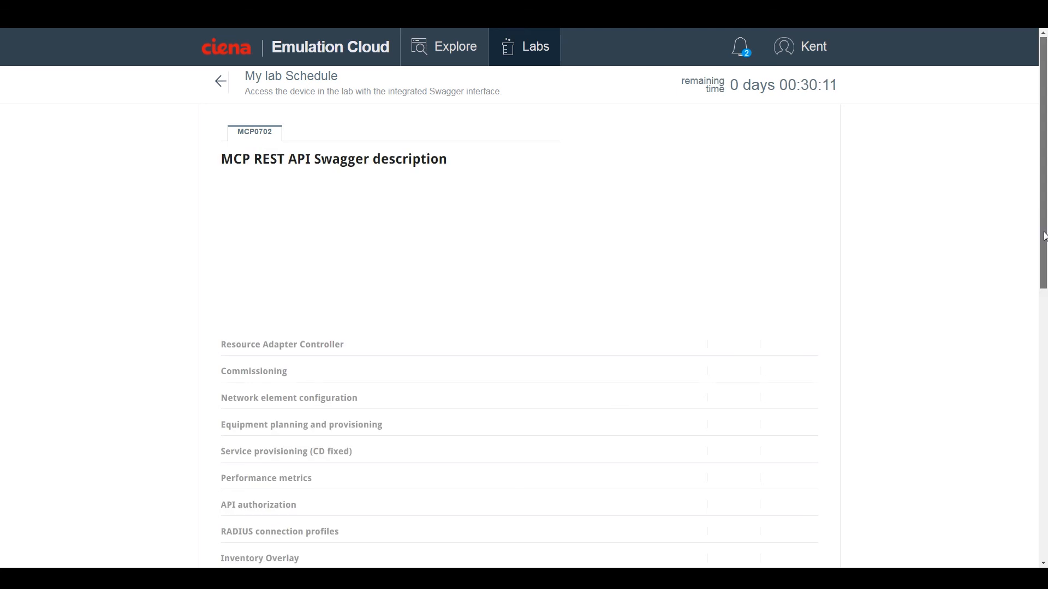
- Scroll down through the MCP REST API Swagger module list
scroll("down", 3)
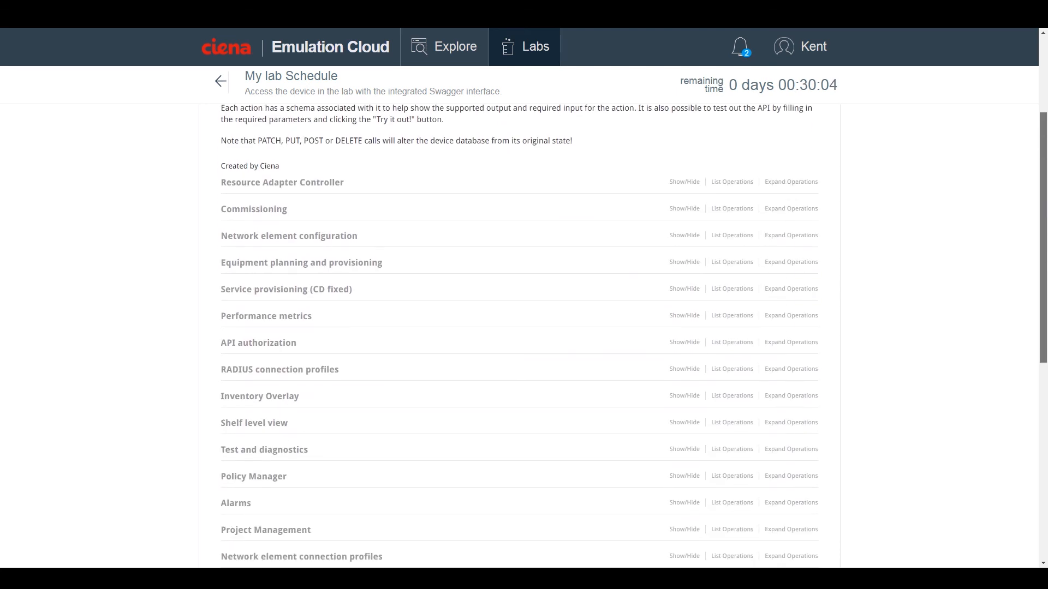